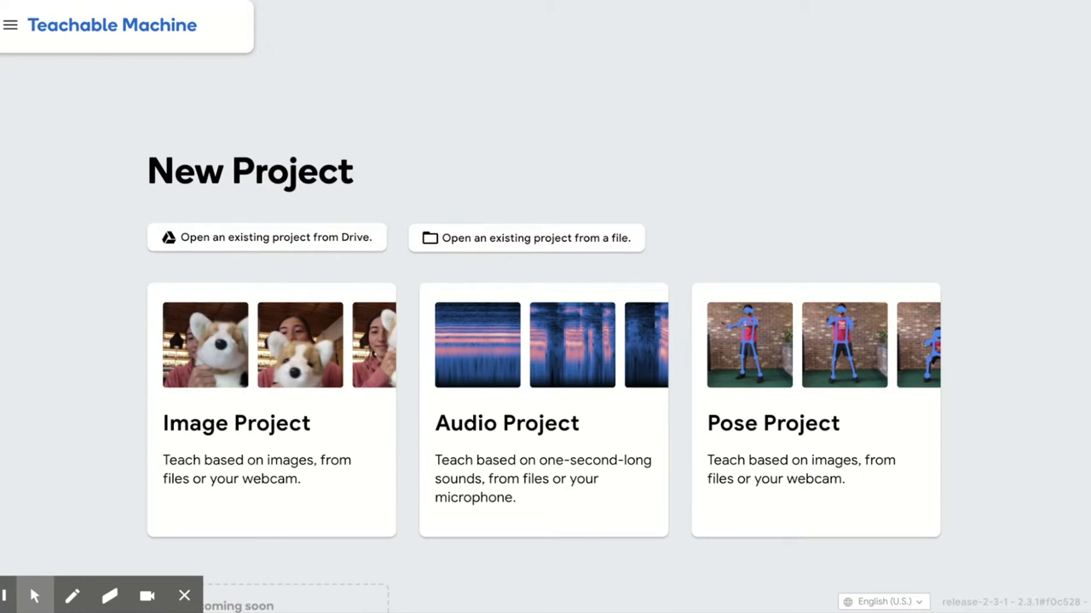
# Step: Start a new Image Project from the New Project page
pyautogui.click(259, 345)
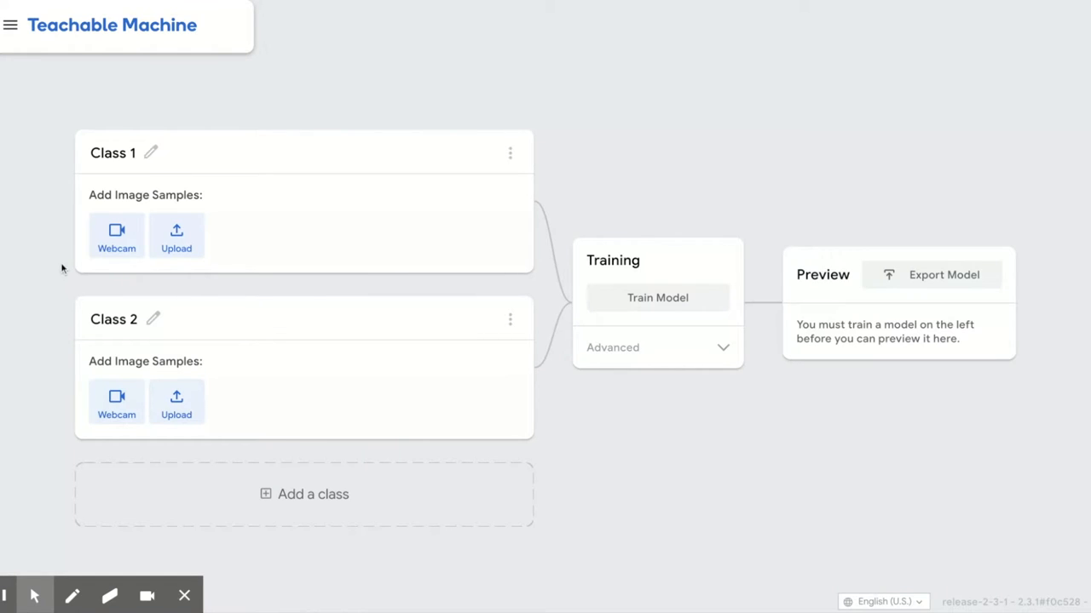
pyautogui.moveTo(38, 324)
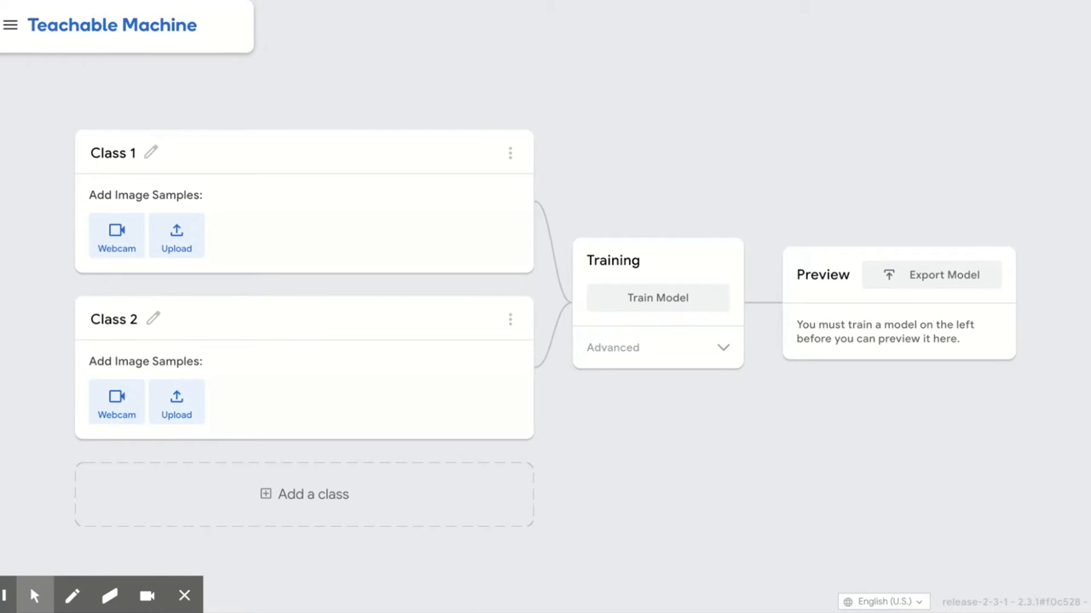
# Step: Rename Class 1 to 'No Mask' and Class 2 to 'Mask'
pyautogui.doubleClick(113, 153)
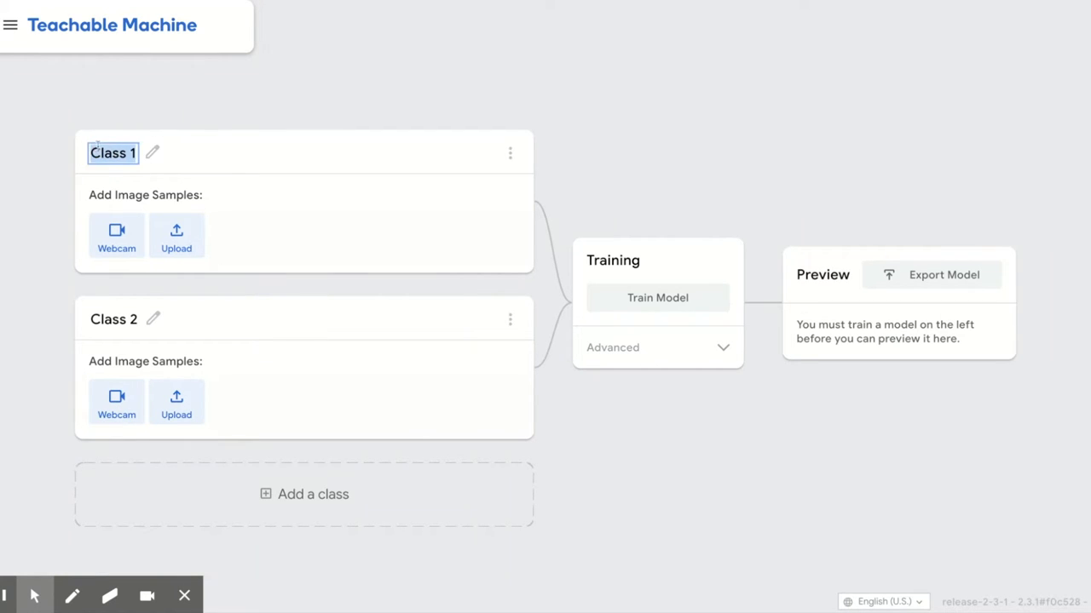
pyautogui.write('No Mask')
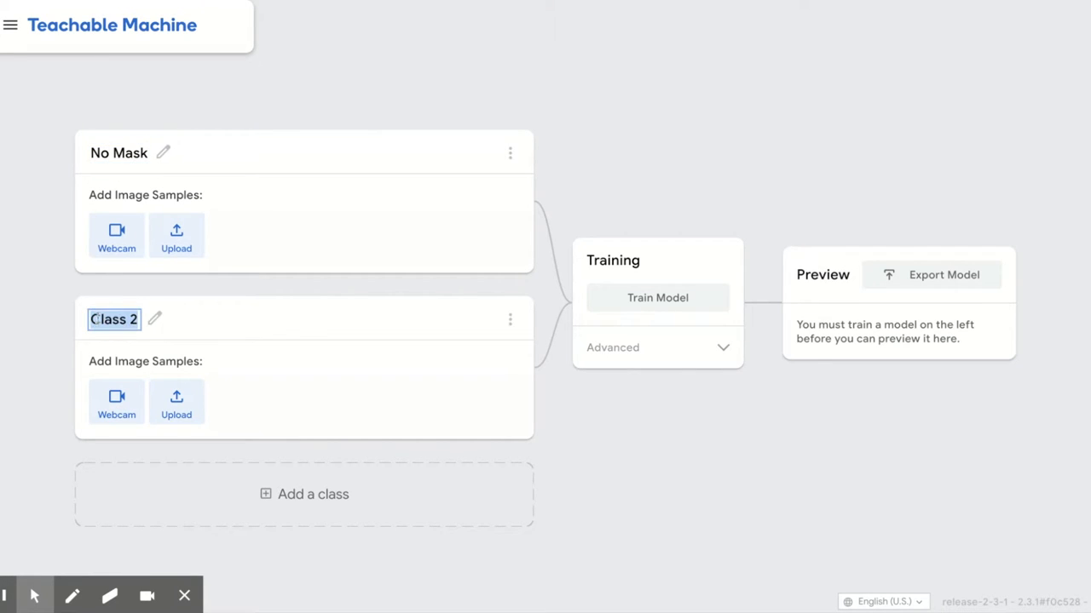
pyautogui.write('Mask')
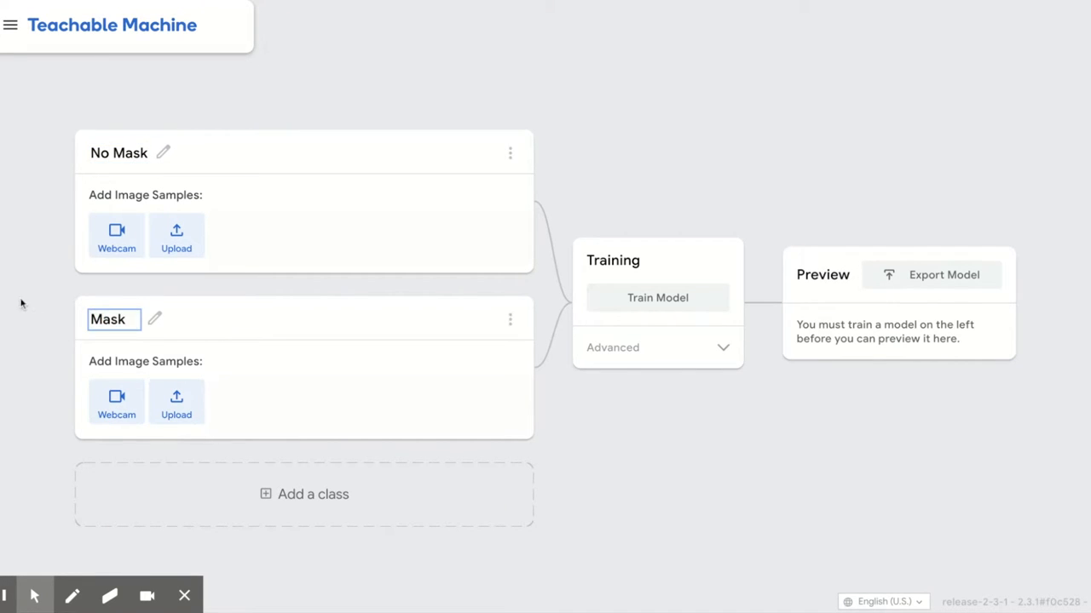
pyautogui.click(115, 235)
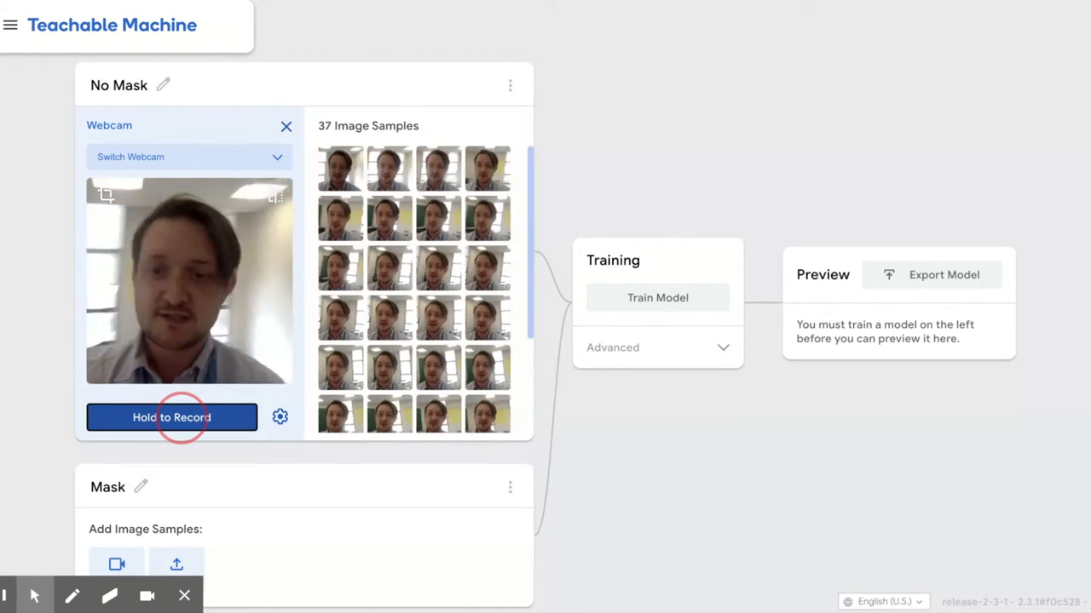
# Step: Record webcam samples of an unmasked face until No Mask holds 304 images
pyautogui.click(170, 416)
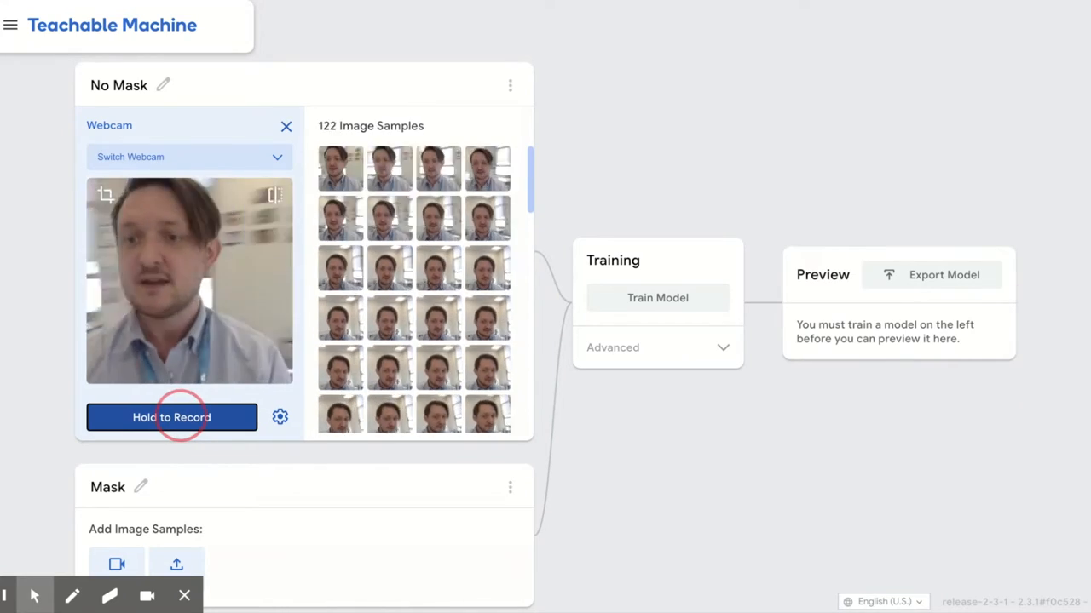
pyautogui.click(171, 416)
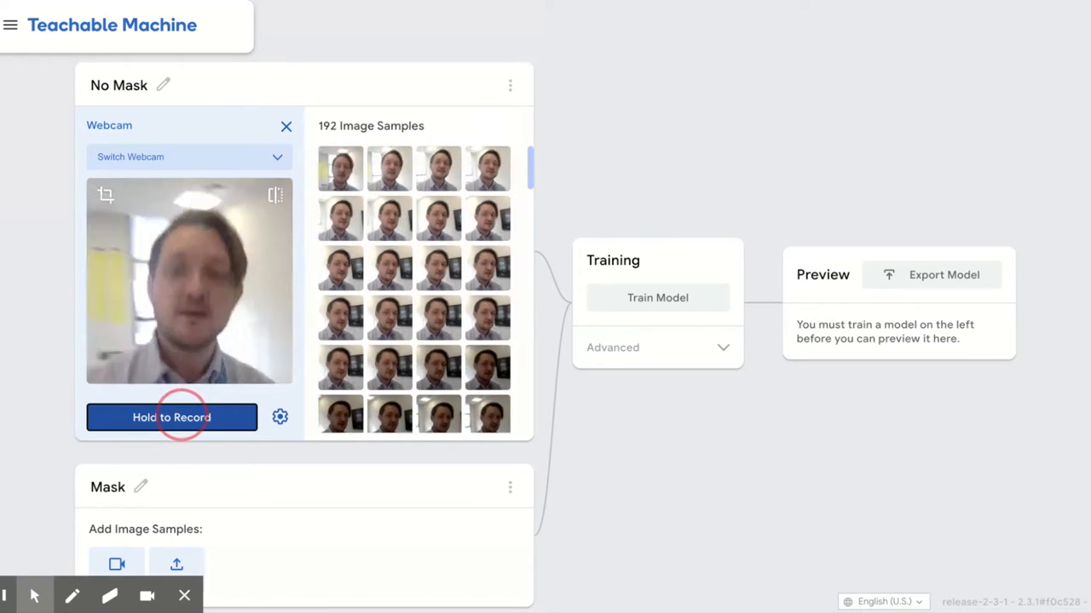
pyautogui.click(170, 417)
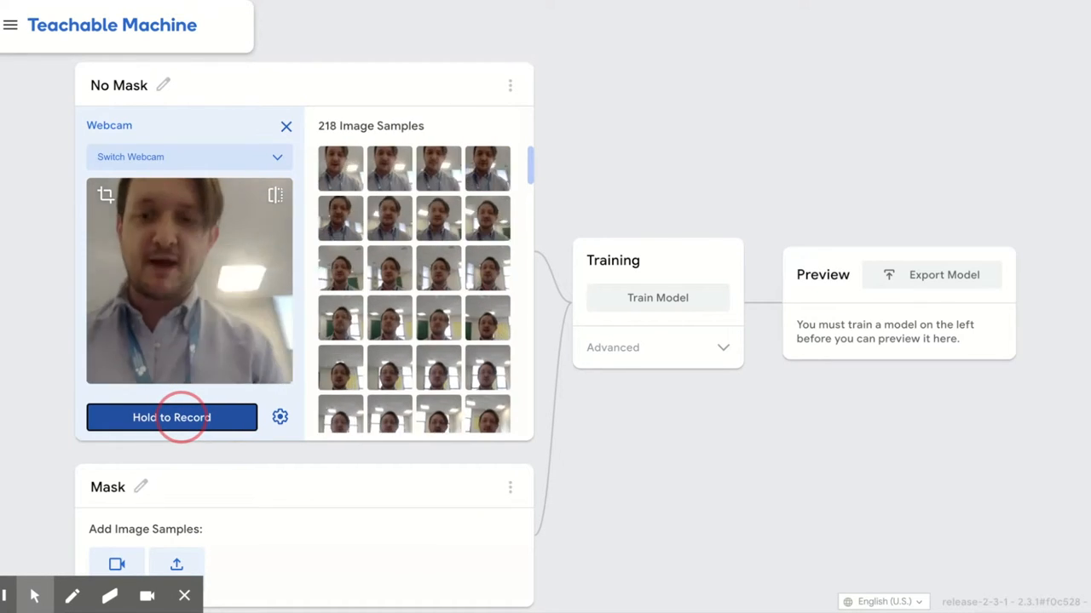
pyautogui.click(171, 417)
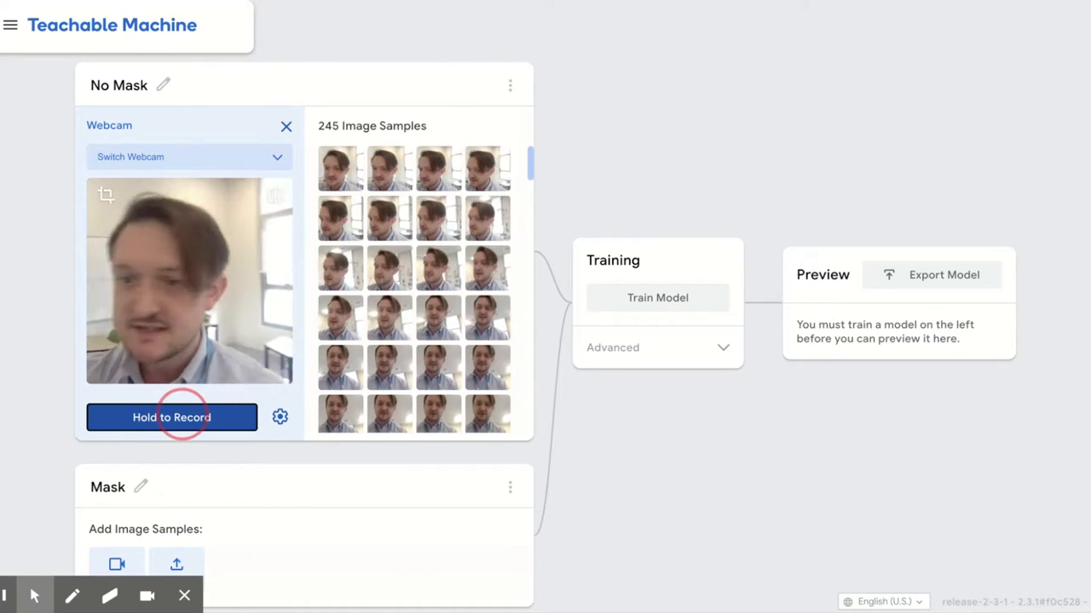
pyautogui.click(171, 416)
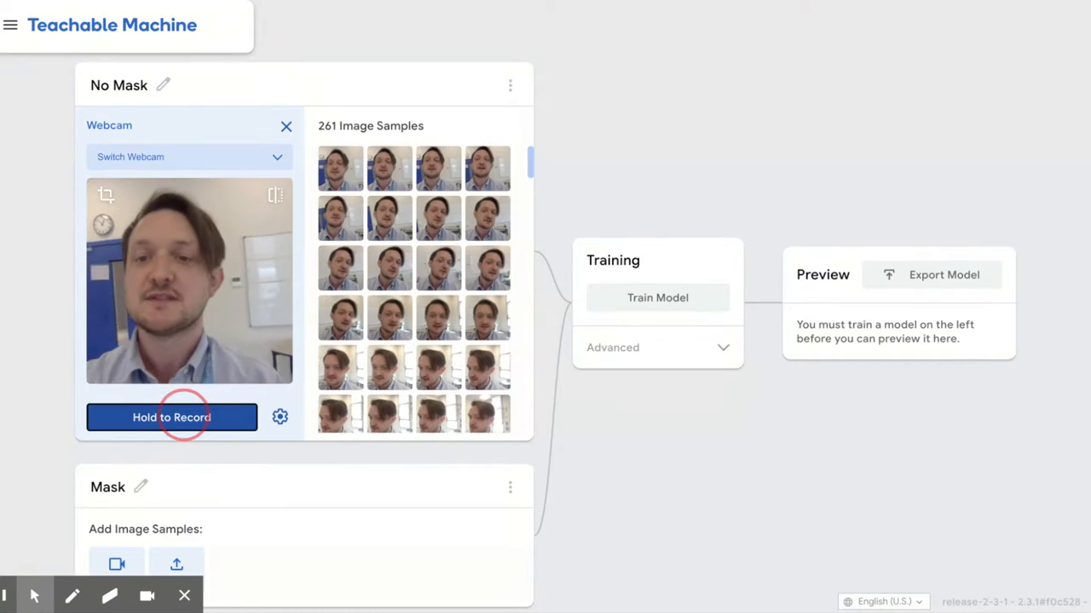
pyautogui.click(171, 415)
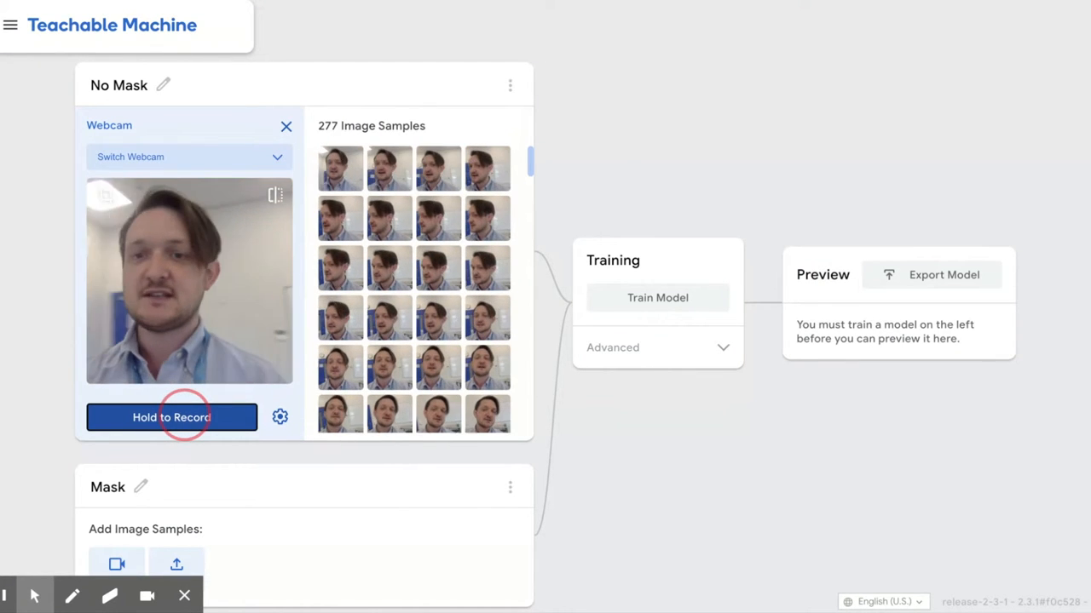
pyautogui.click(171, 416)
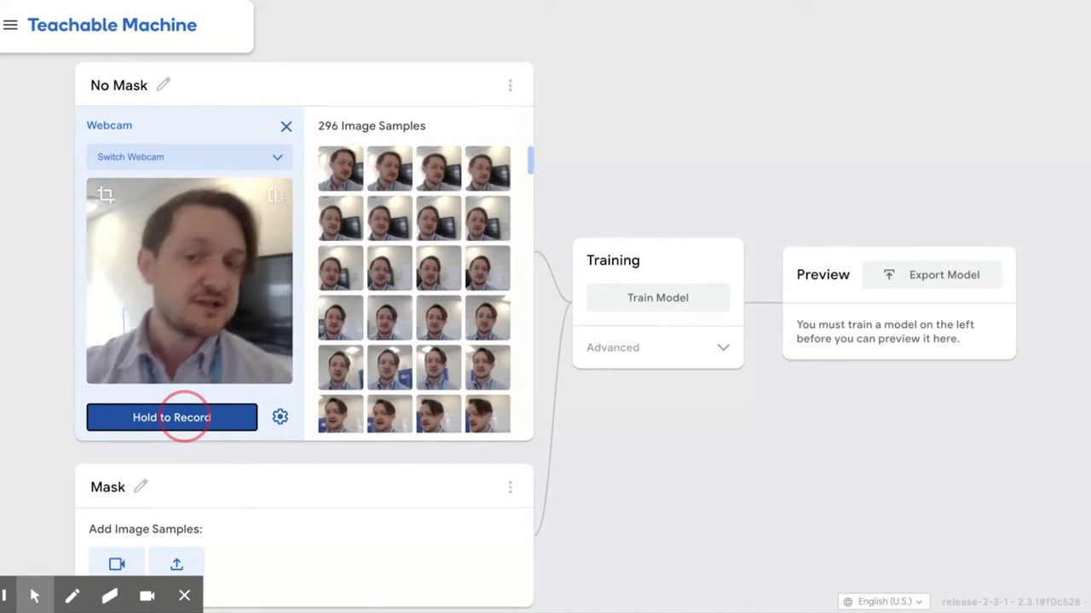
pyautogui.click(171, 416)
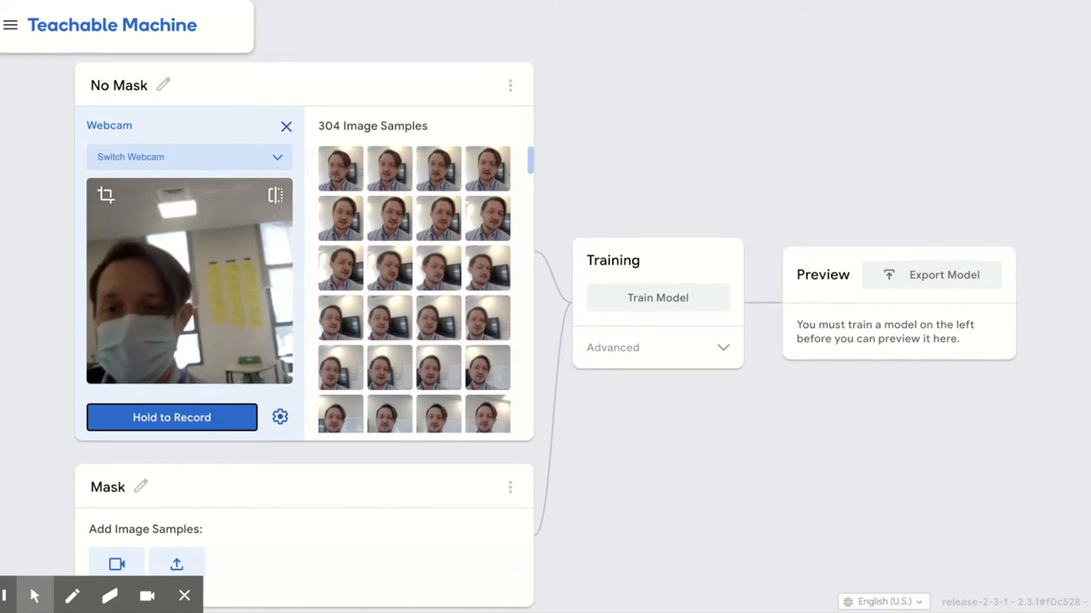
# Step: Record webcam samples of a masked face until Mask holds 302 images
pyautogui.scroll(-3)
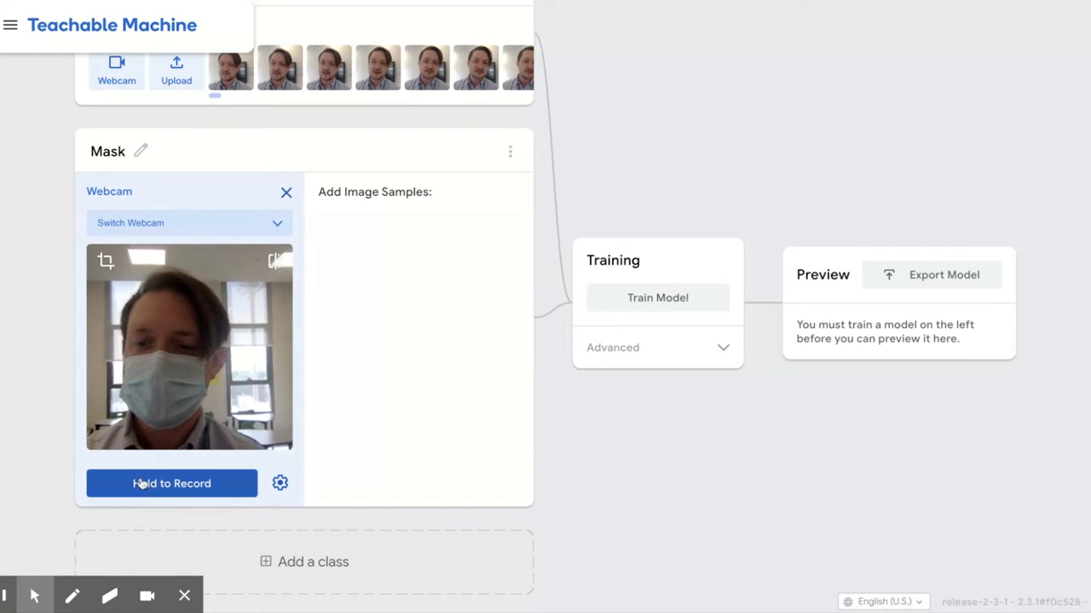
pyautogui.click(171, 484)
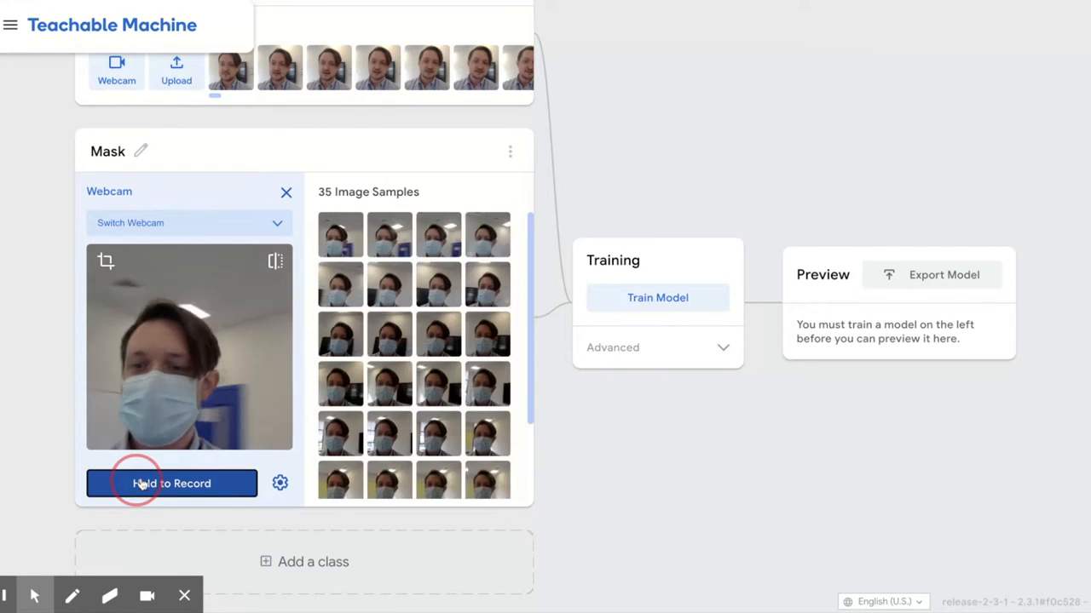
pyautogui.click(171, 484)
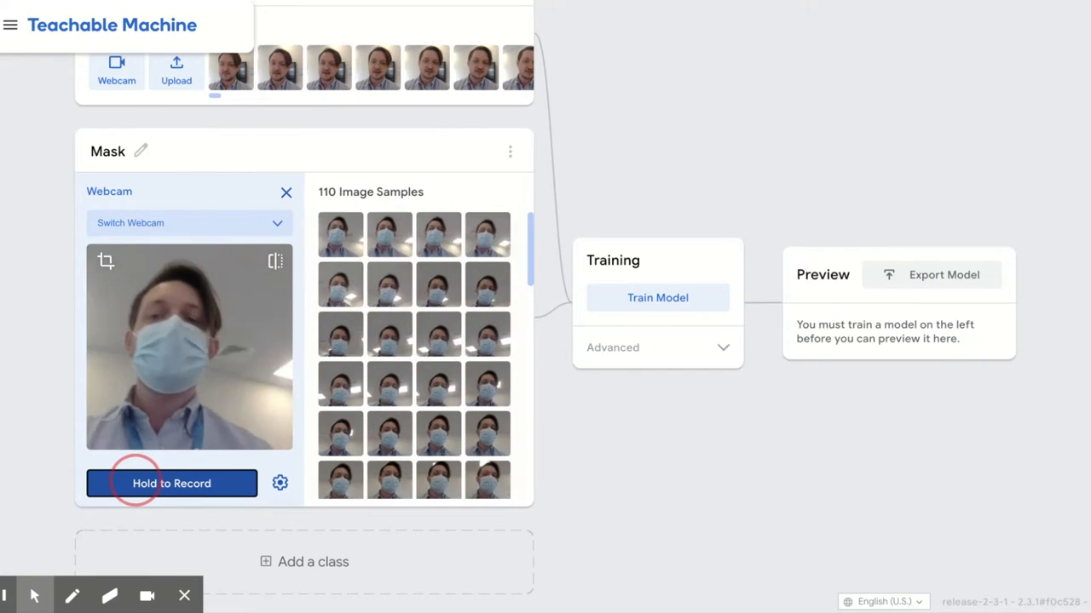
pyautogui.click(170, 484)
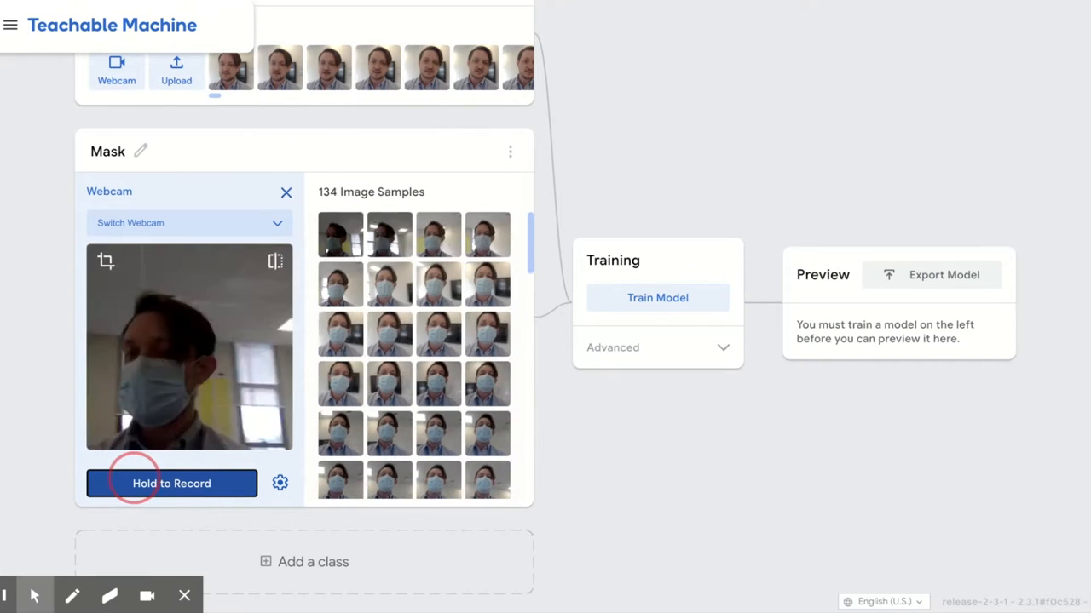
pyautogui.click(170, 484)
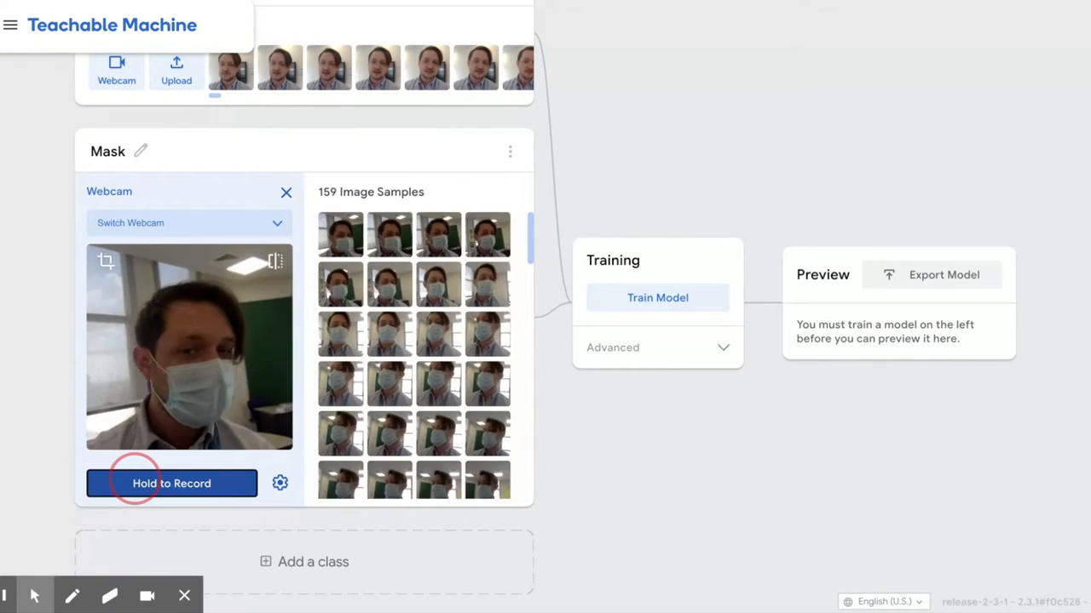
pyautogui.click(170, 484)
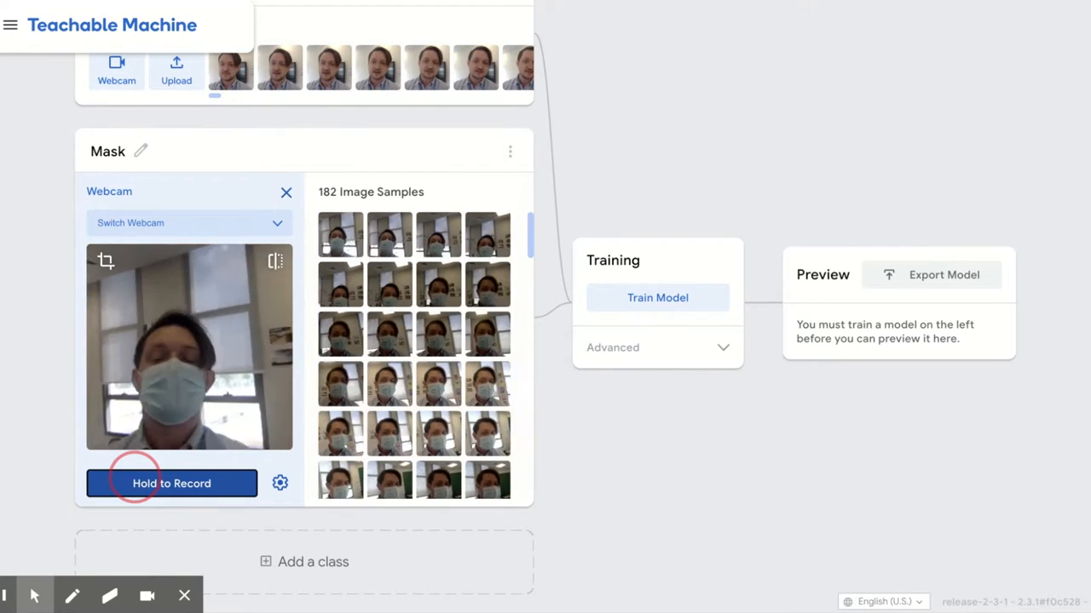
pyautogui.click(170, 484)
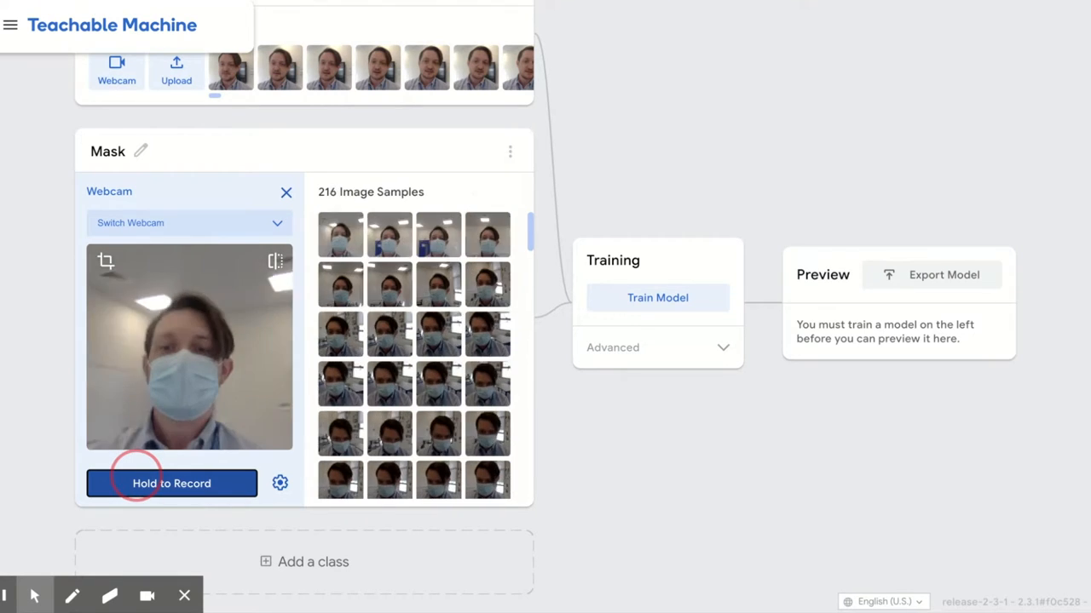
pyautogui.click(171, 484)
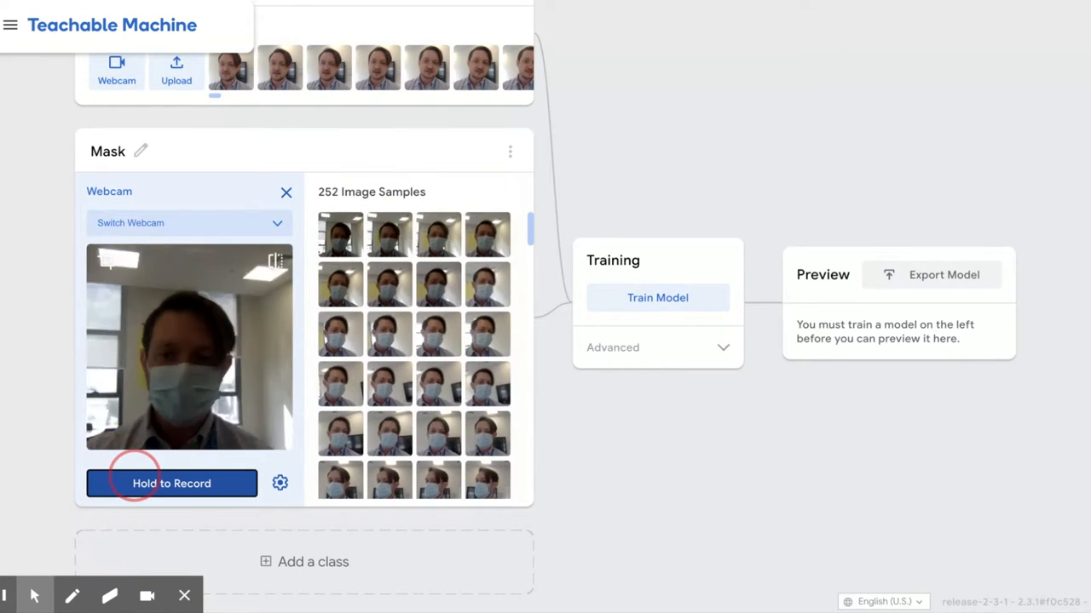
pyautogui.click(171, 484)
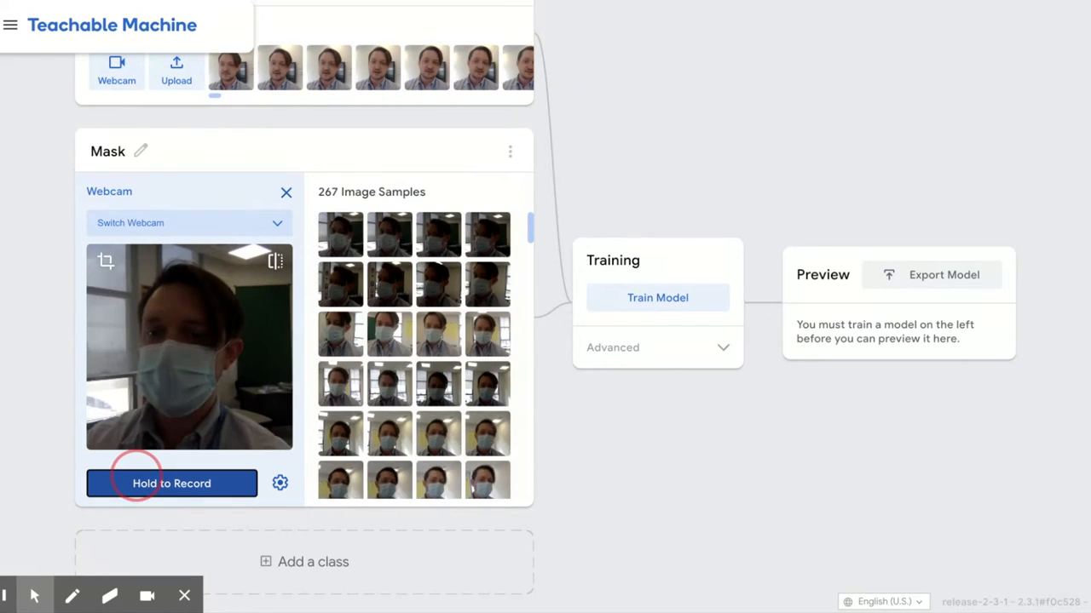
pyautogui.click(171, 484)
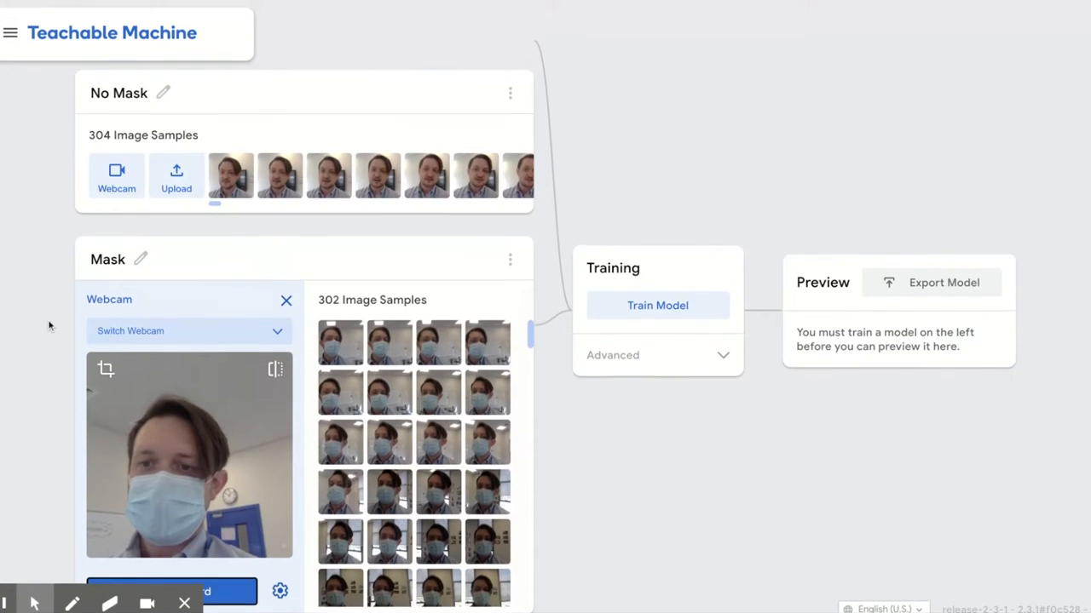
# Step: Start training the model on the No Mask and Mask samples
pyautogui.scroll(-3)
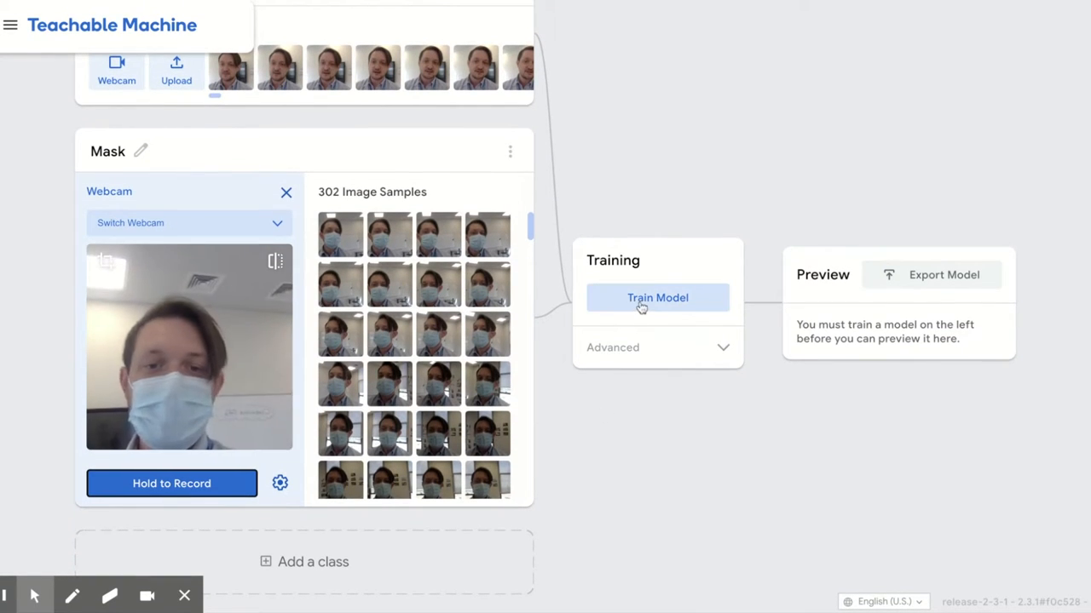
pyautogui.click(658, 297)
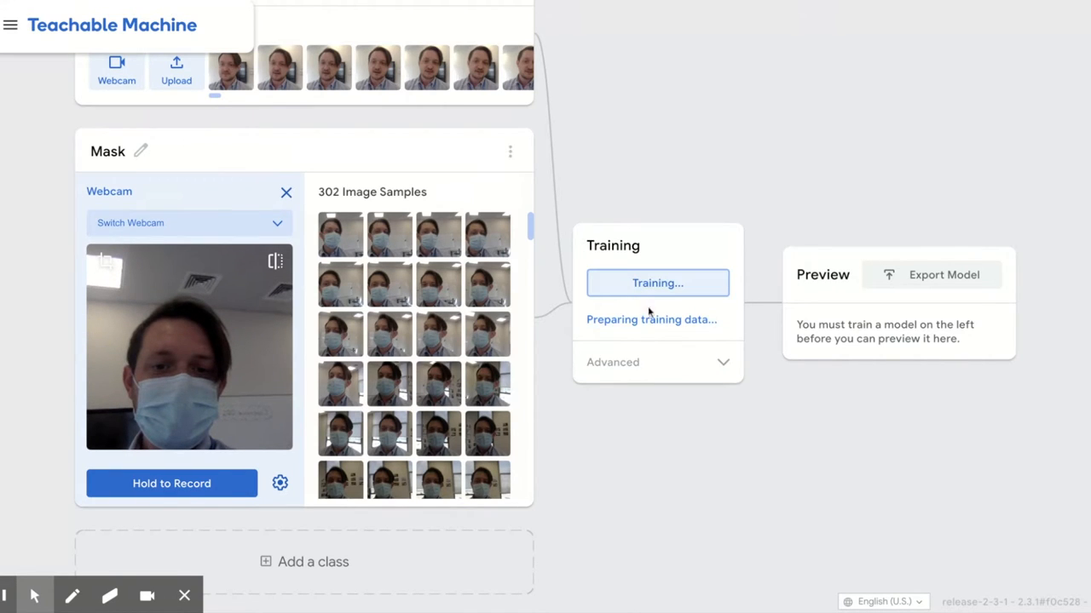
pyautogui.moveTo(631, 438)
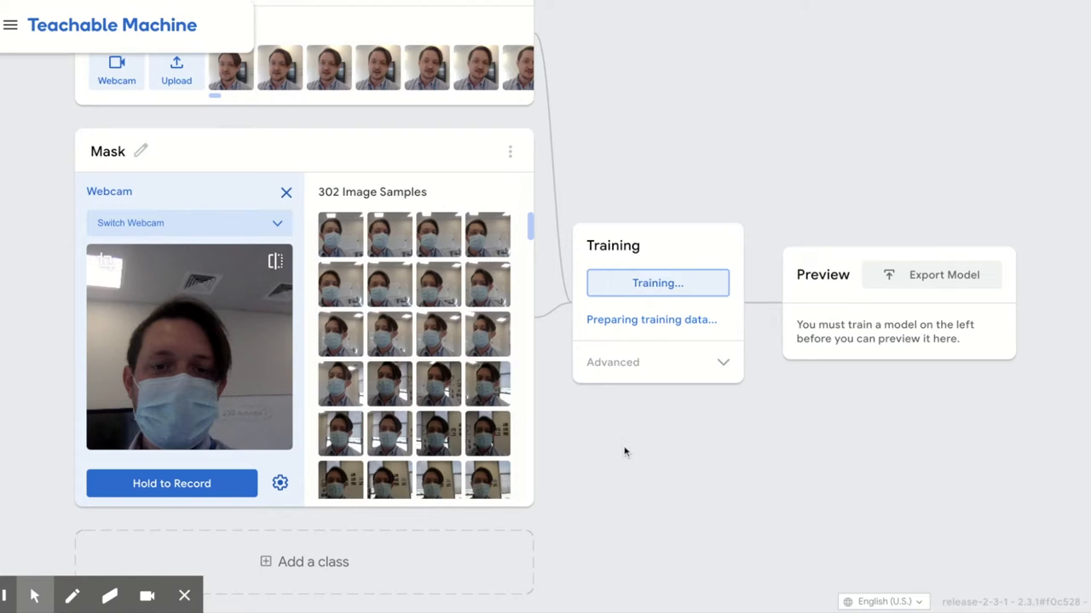
pyautogui.moveTo(3, 478)
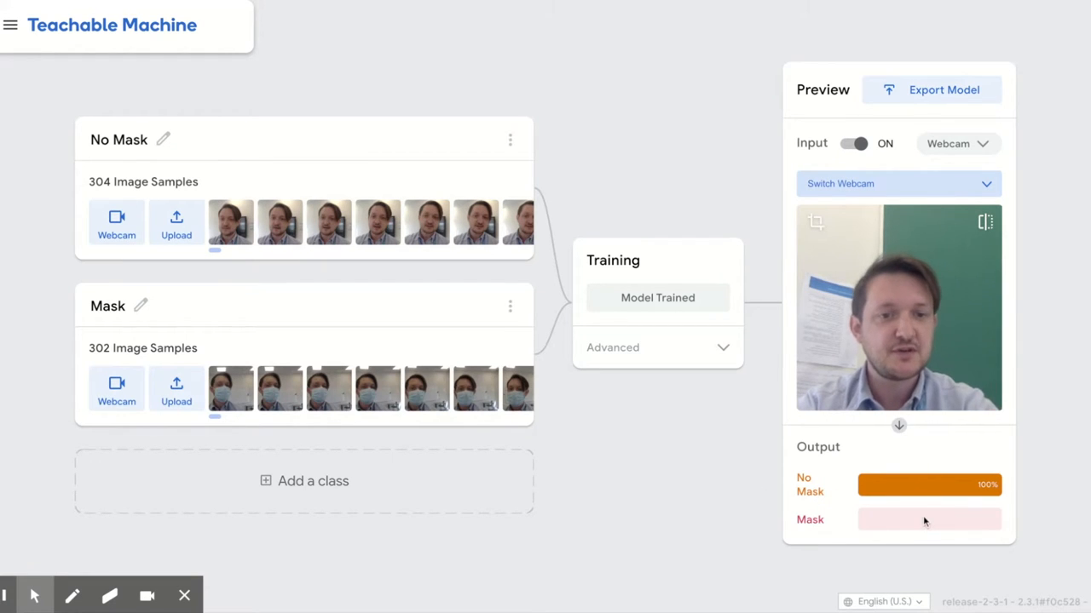
pyautogui.moveTo(903, 484)
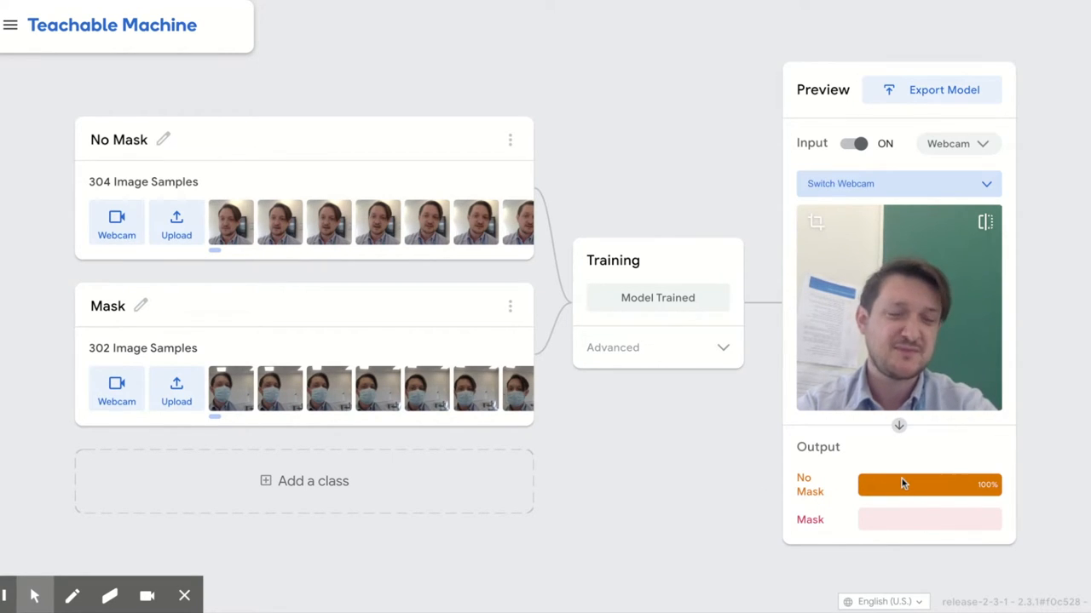
pyautogui.moveTo(871, 469)
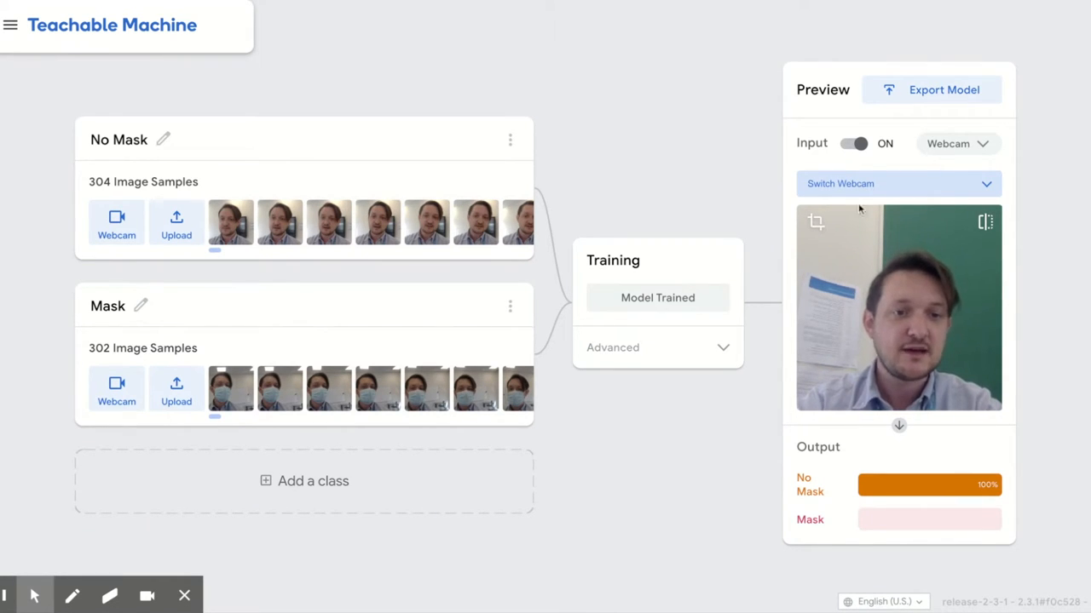
# Step: Show the Tensorflow.js export options with Upload (shareable link) selected
pyautogui.click(930, 88)
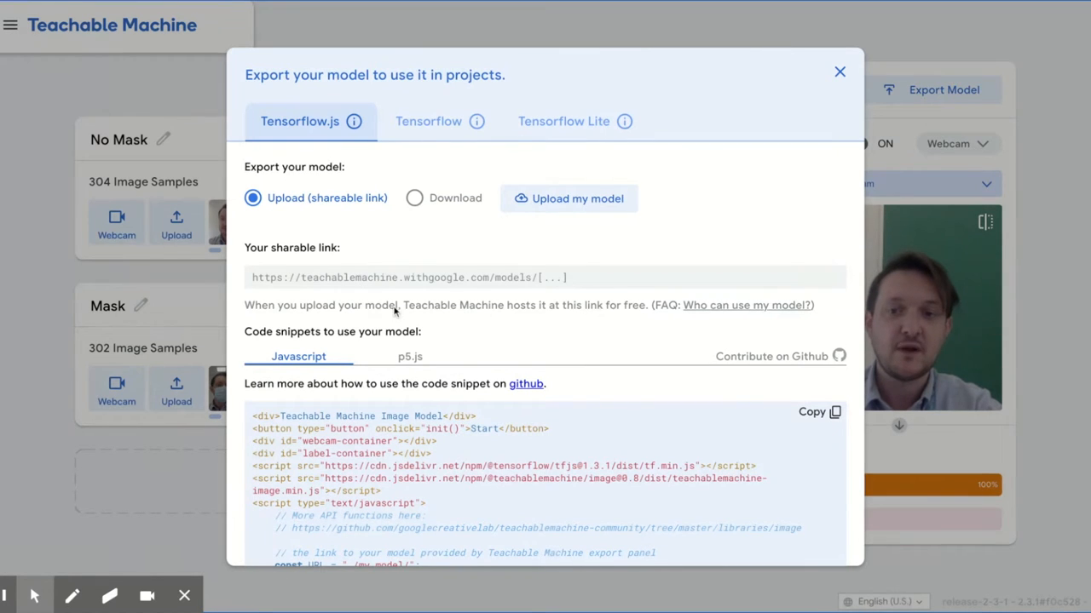
pyautogui.scroll(-3)
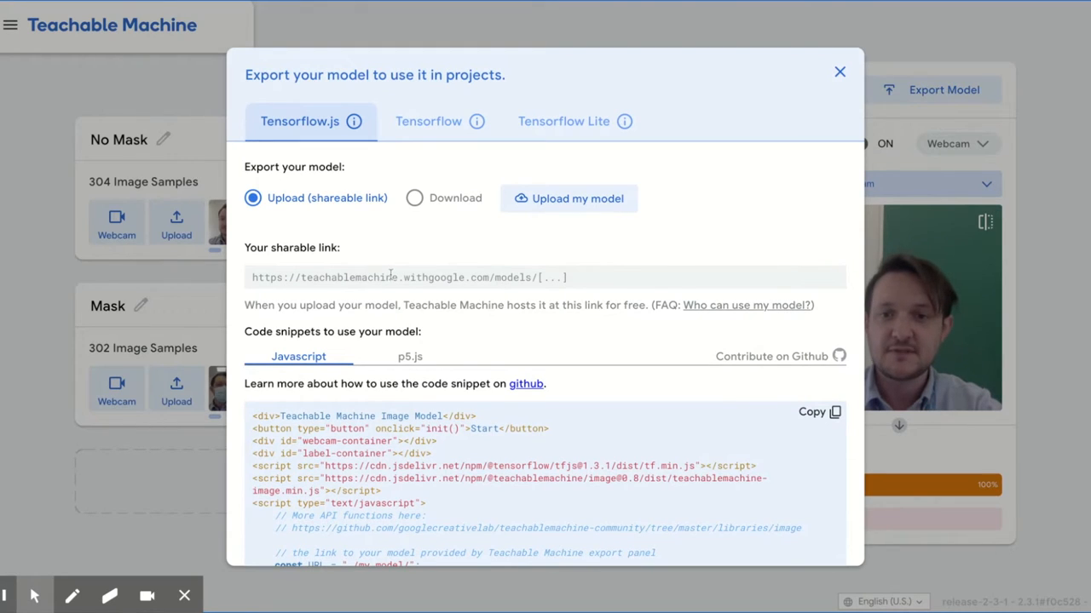
pyautogui.moveTo(331, 215)
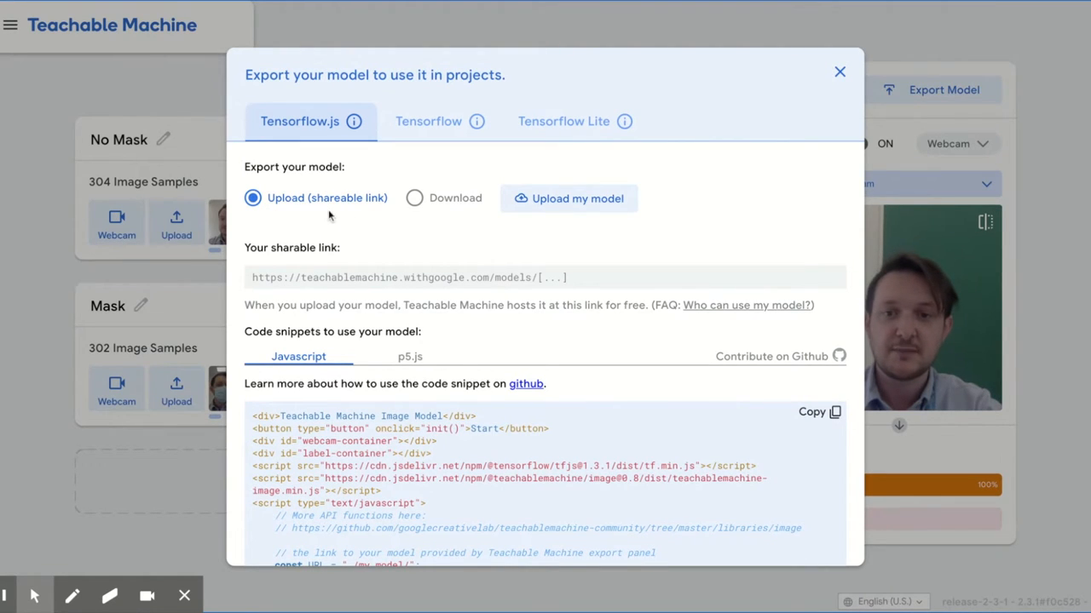
pyautogui.moveTo(450, 242)
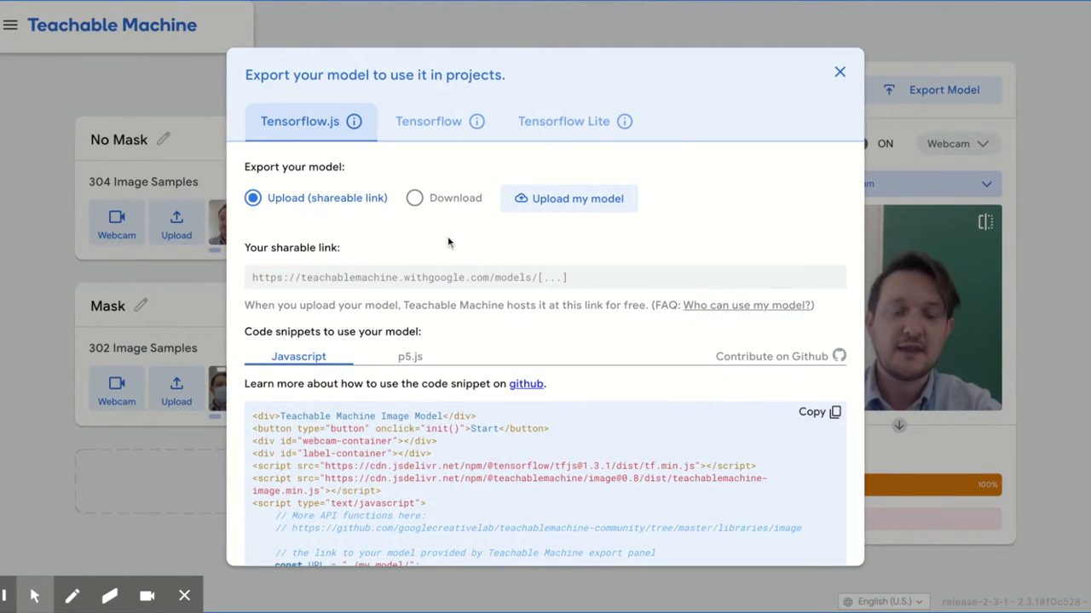
pyautogui.moveTo(440, 235)
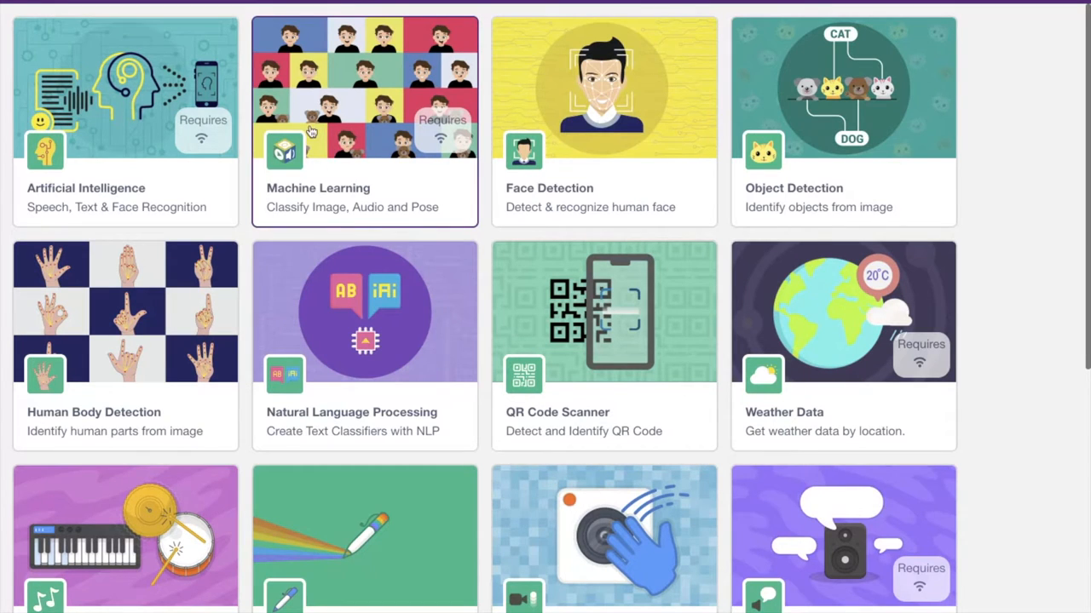
pyautogui.moveTo(350, 88)
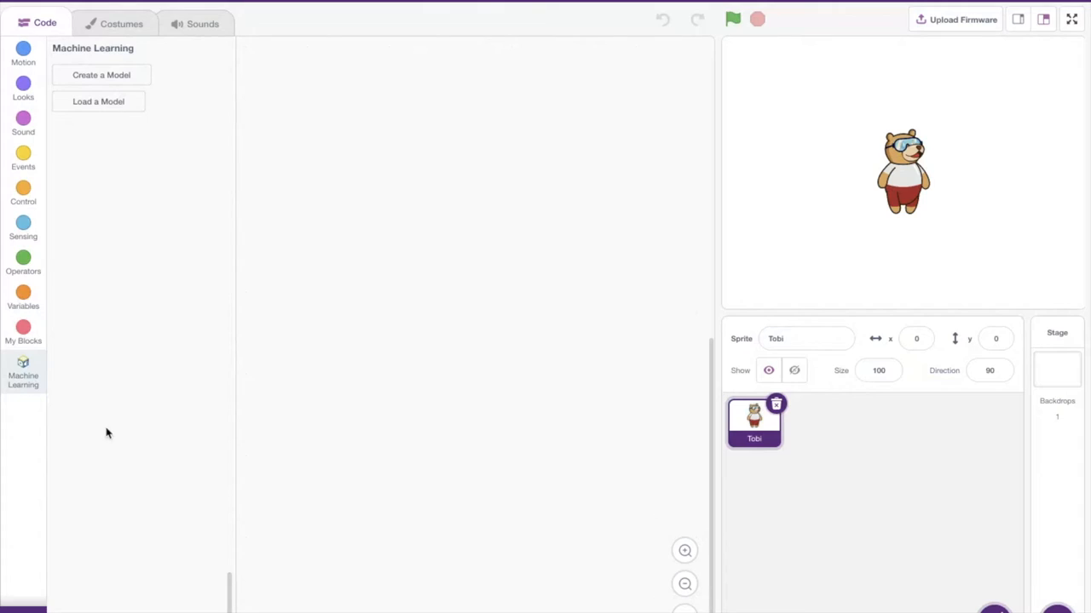
pyautogui.moveTo(154, 252)
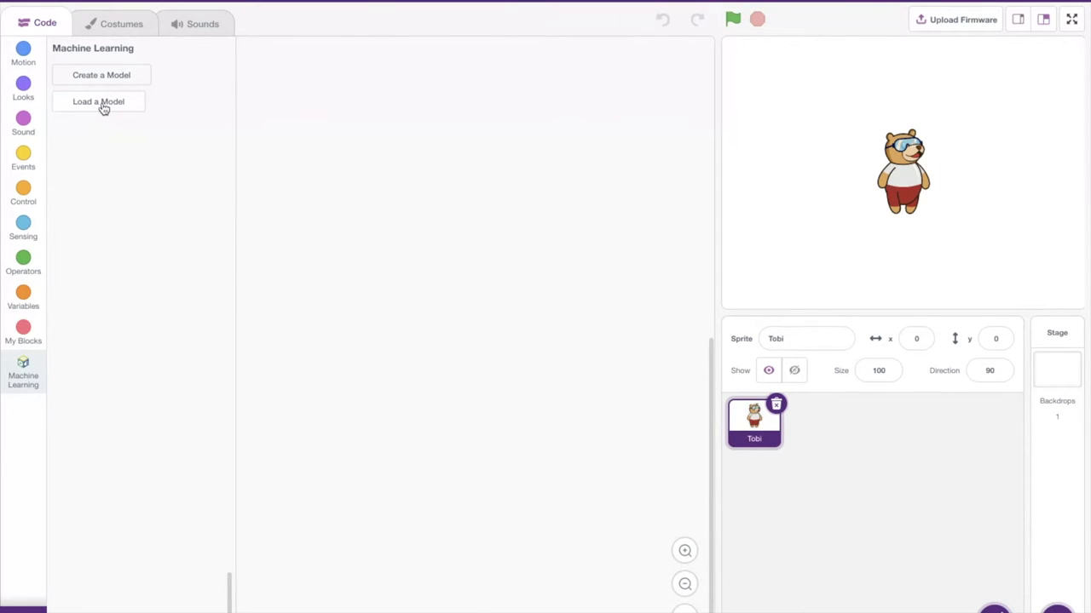
# Step: Load the Teachable Machine image model into PictoBlox from its pasted link
pyautogui.click(98, 102)
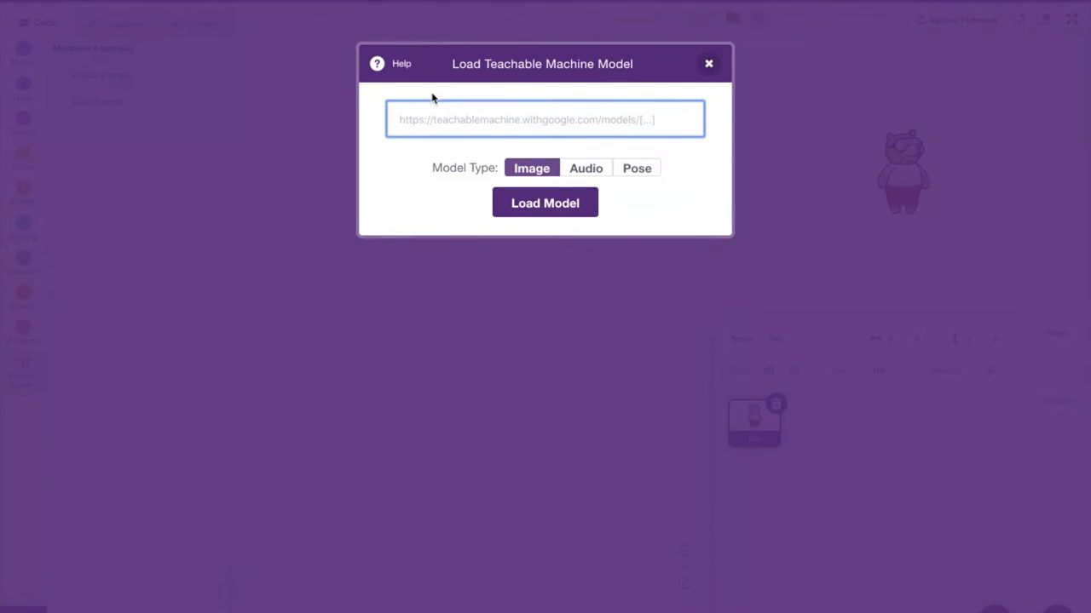
pyautogui.click(709, 63)
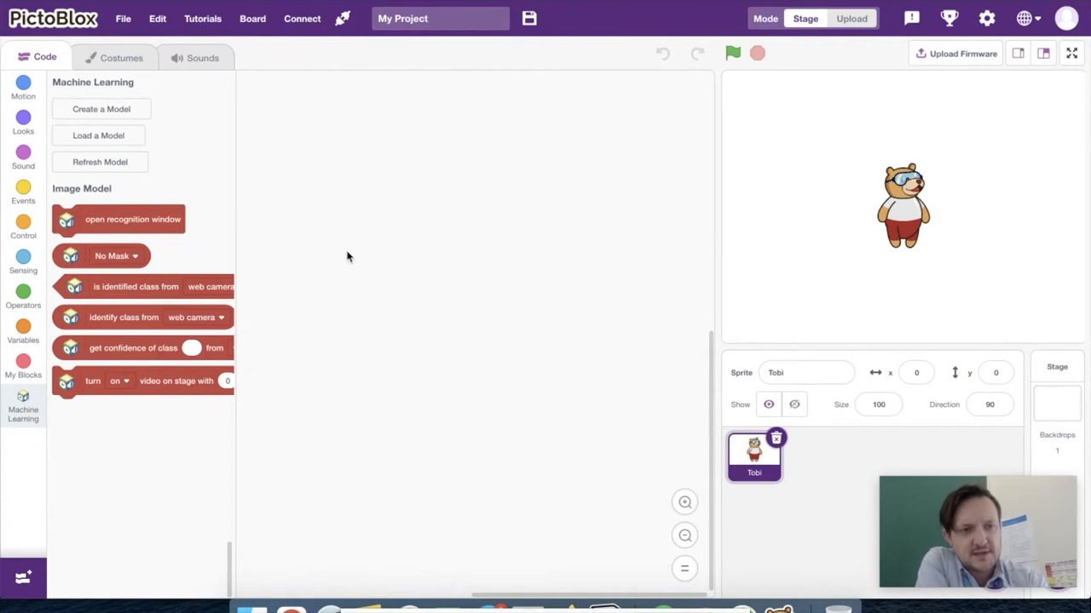
pyautogui.moveTo(94, 227)
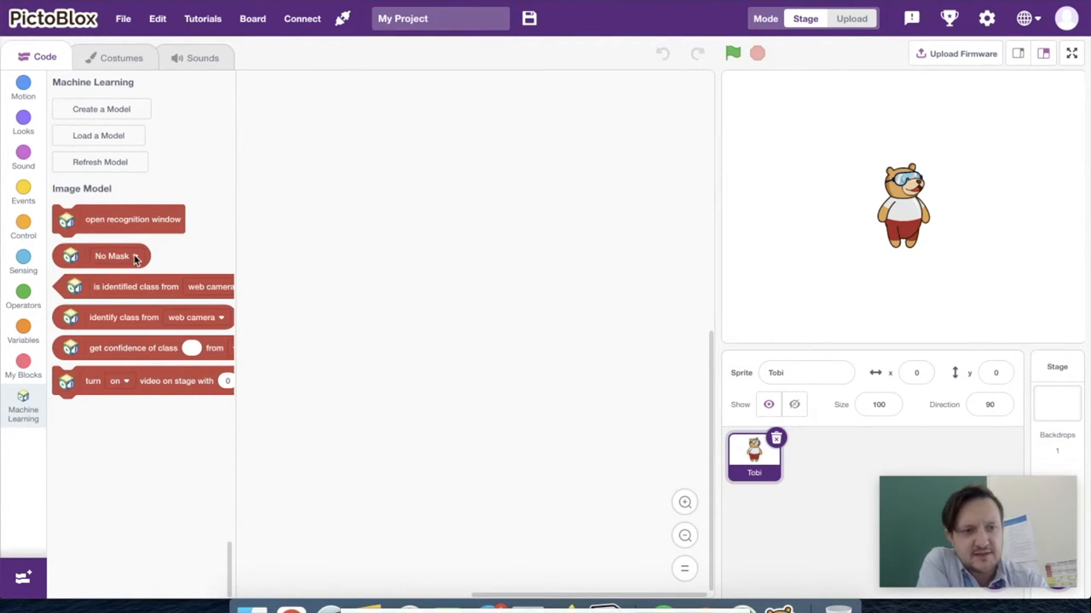
pyautogui.click(113, 256)
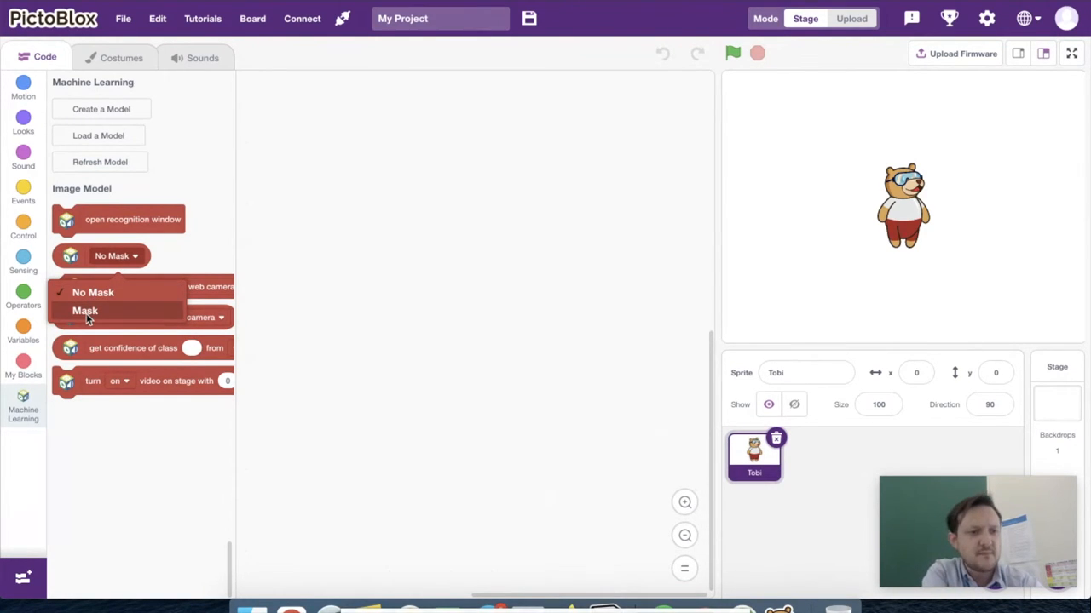
pyautogui.click(92, 294)
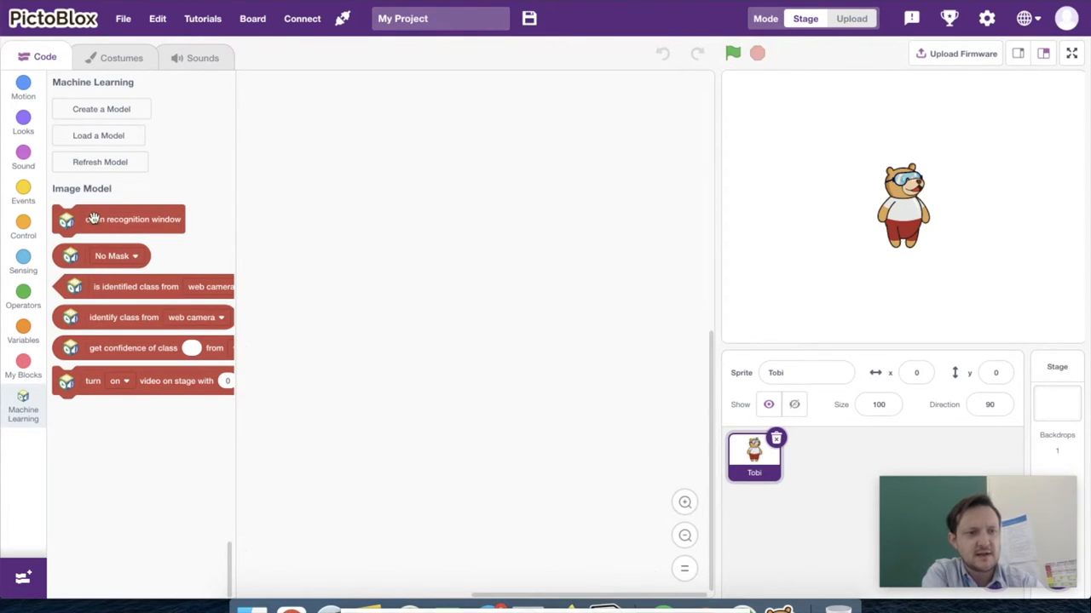
pyautogui.moveTo(116, 329)
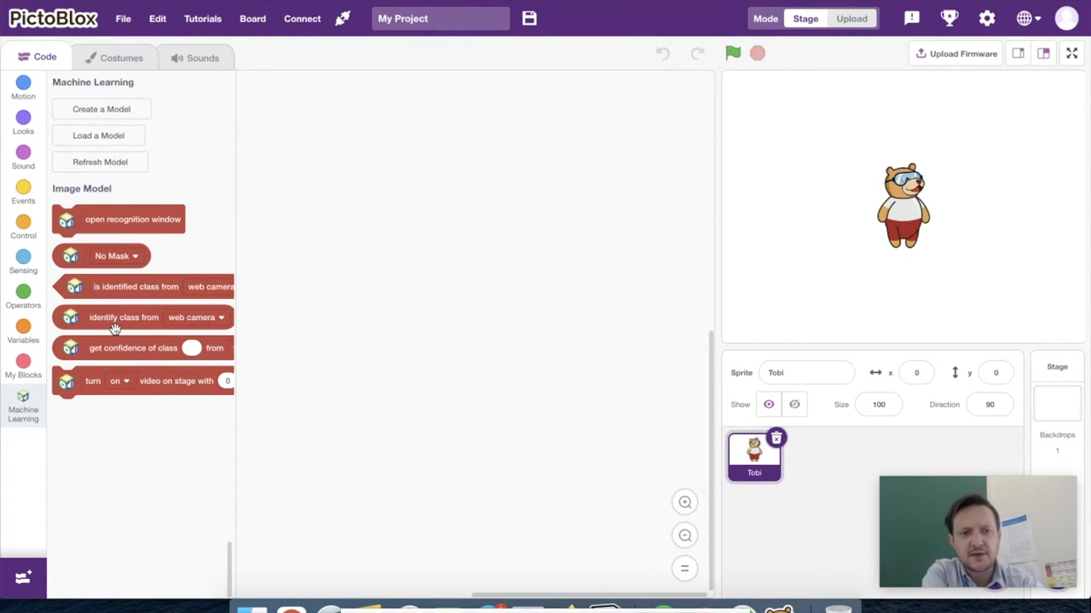
pyautogui.moveTo(127, 432)
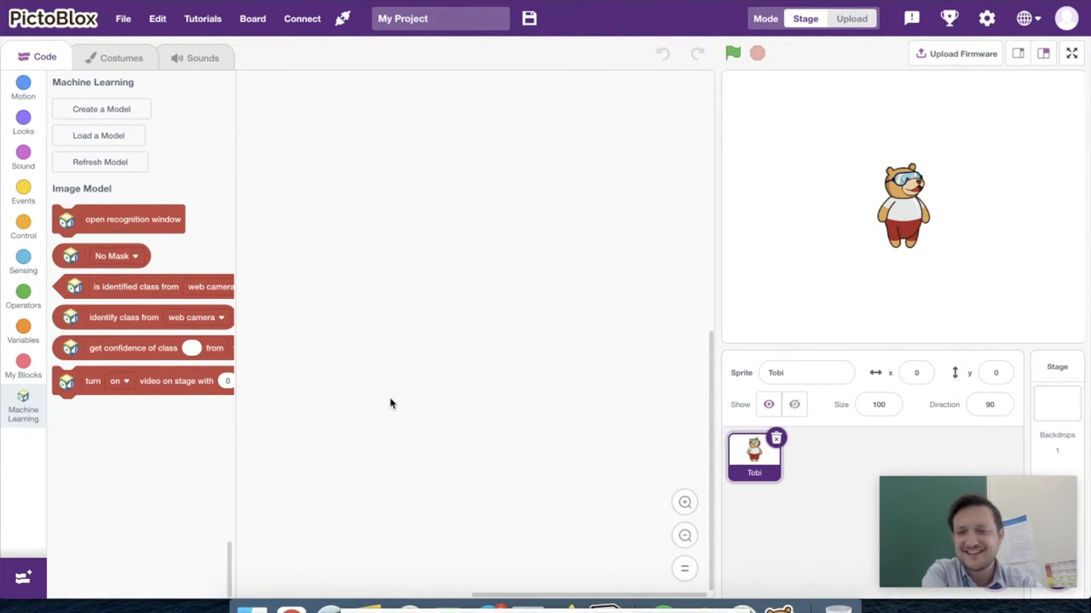
pyautogui.moveTo(409, 378)
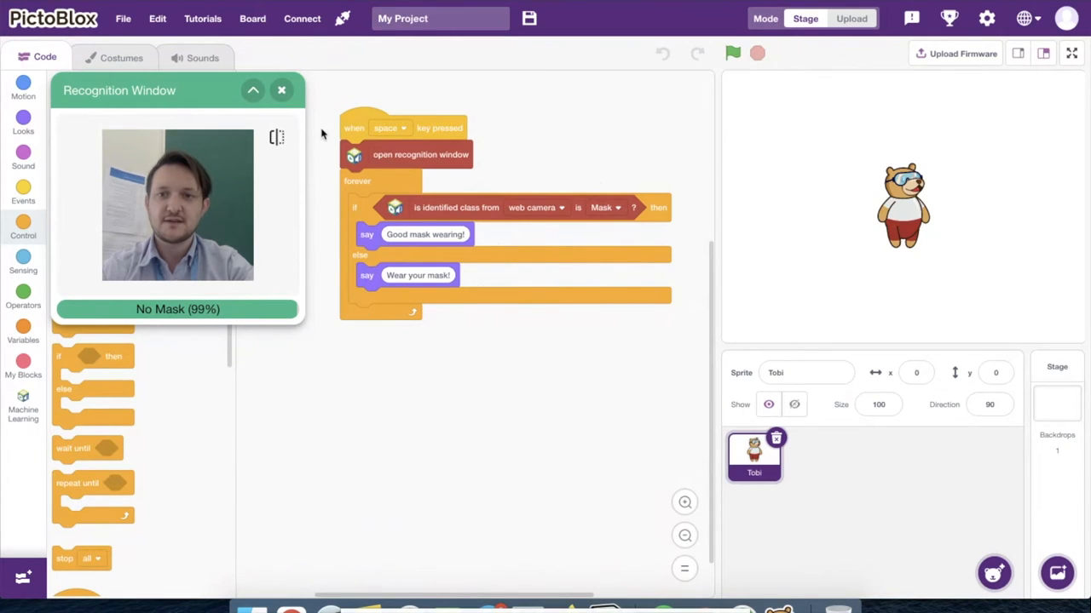
# Step: Run the mask-checking script and move the recognition window clear of the script
pyautogui.click(732, 52)
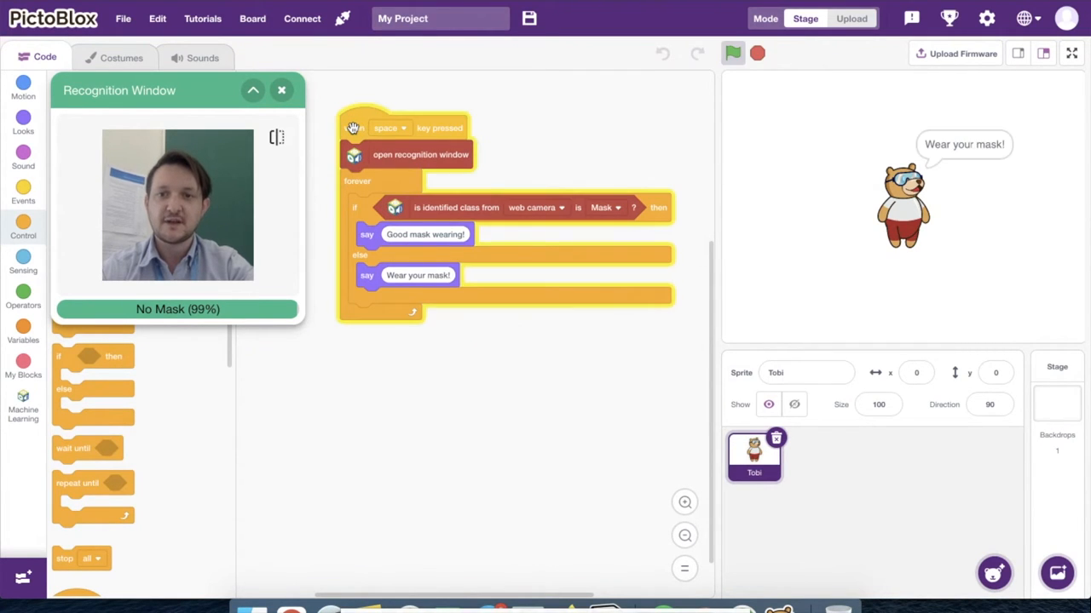
pyautogui.moveTo(389, 159)
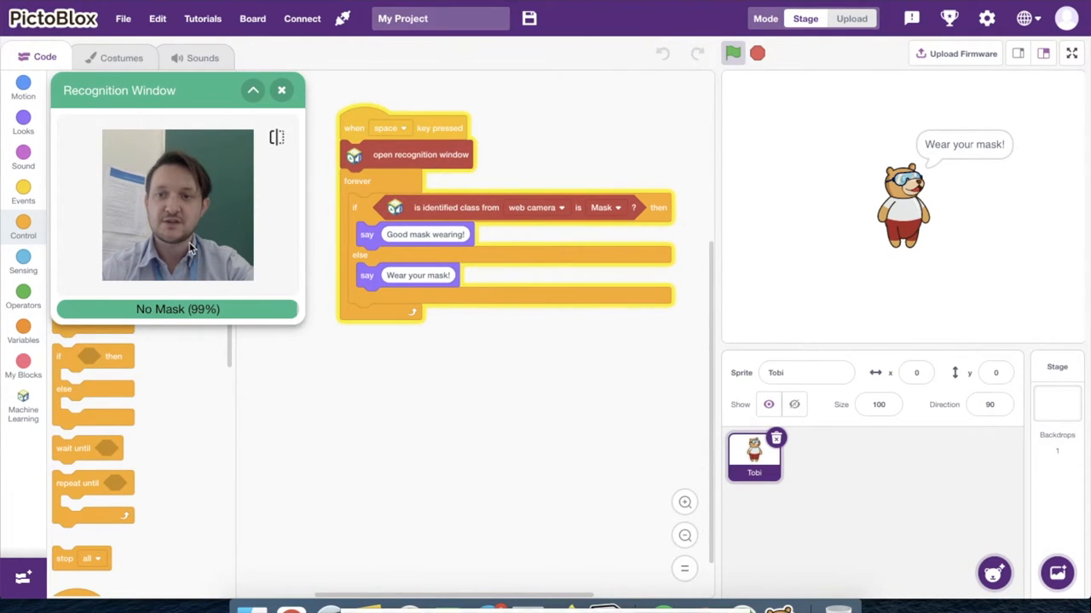
pyautogui.moveTo(140, 144)
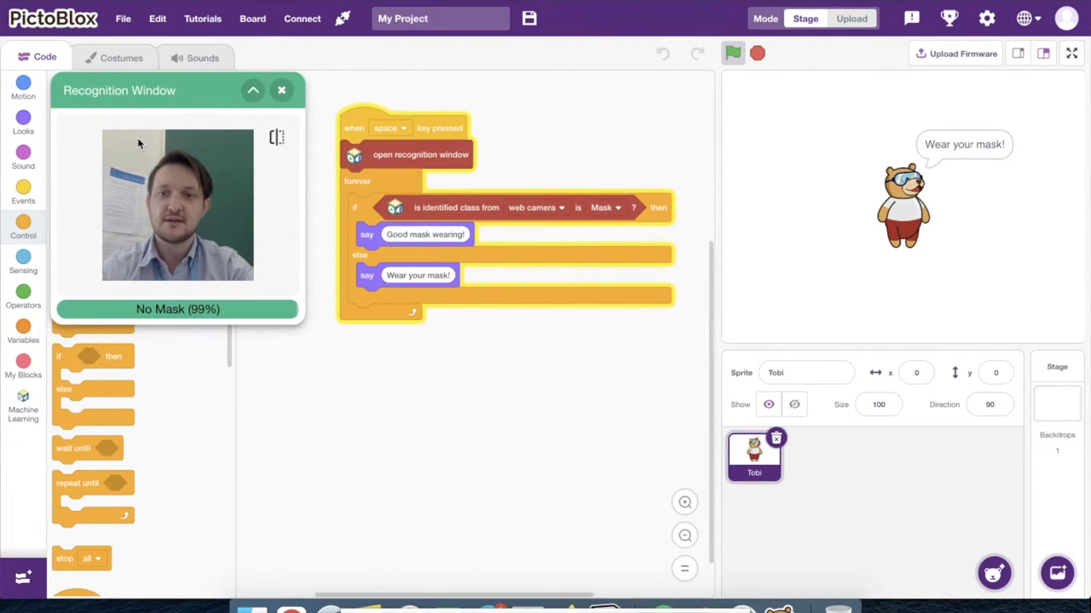
pyautogui.moveTo(119, 90); pyautogui.dragTo(607, 259)
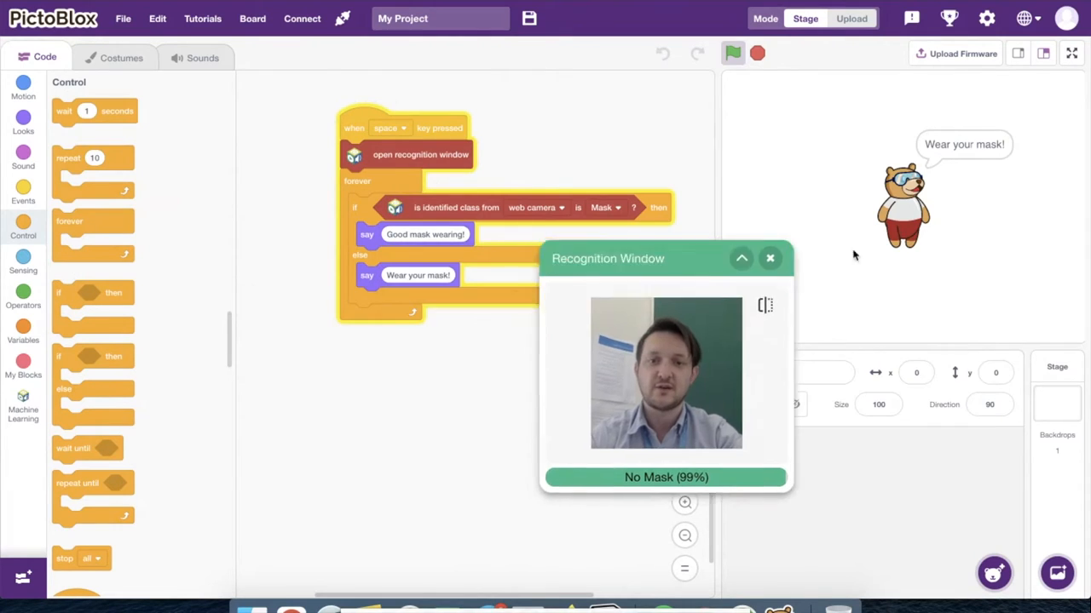
pyautogui.moveTo(607, 259); pyautogui.dragTo(91, 17)
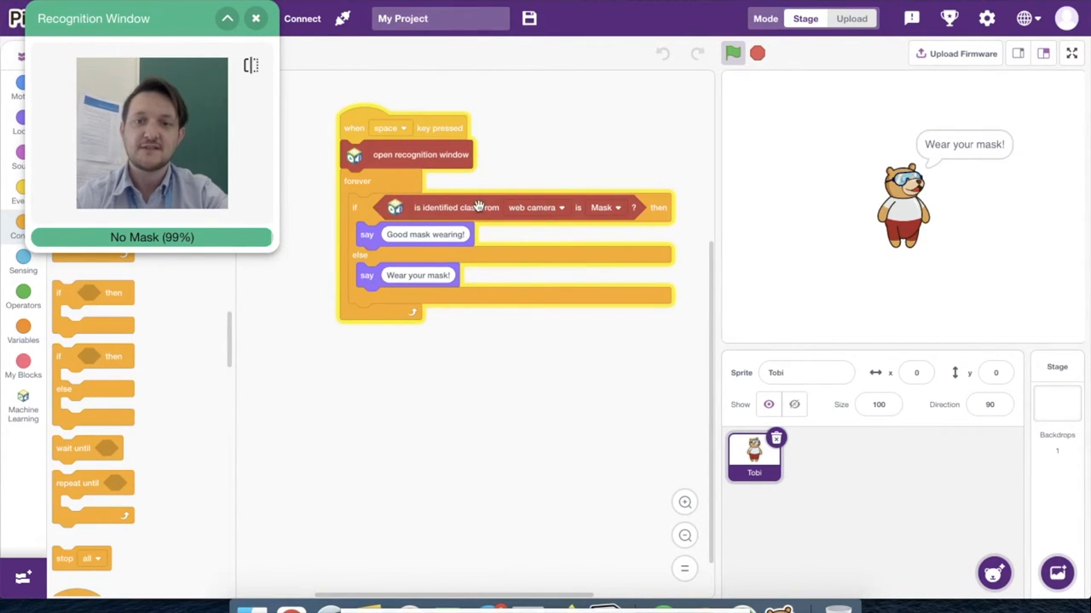
pyautogui.click(733, 53)
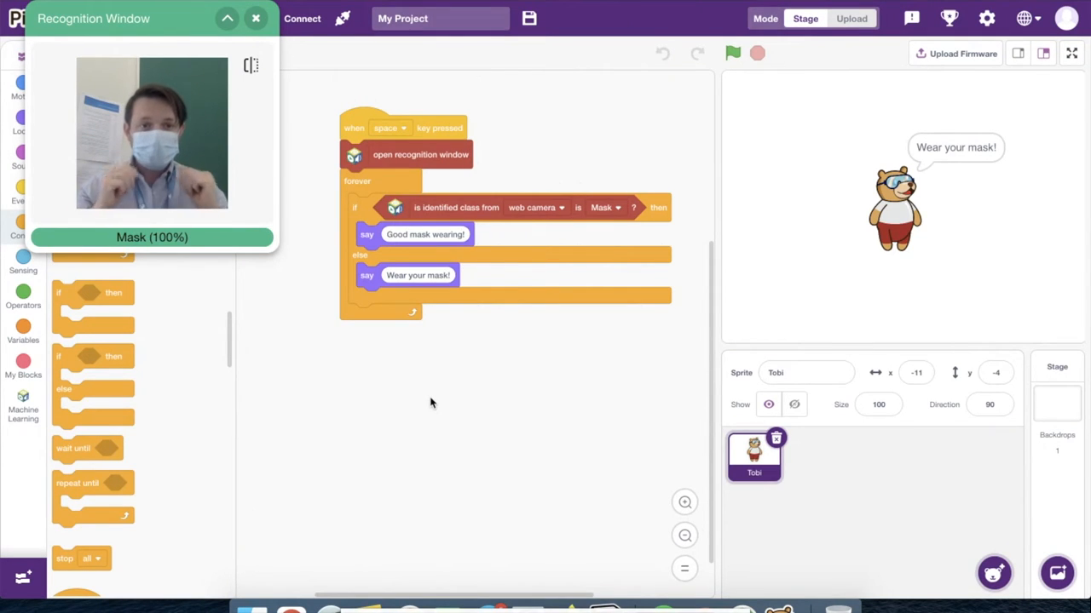
# Step: Run the script with a mask on so Tobi says 'Good mask wearing!'
pyautogui.click(733, 53)
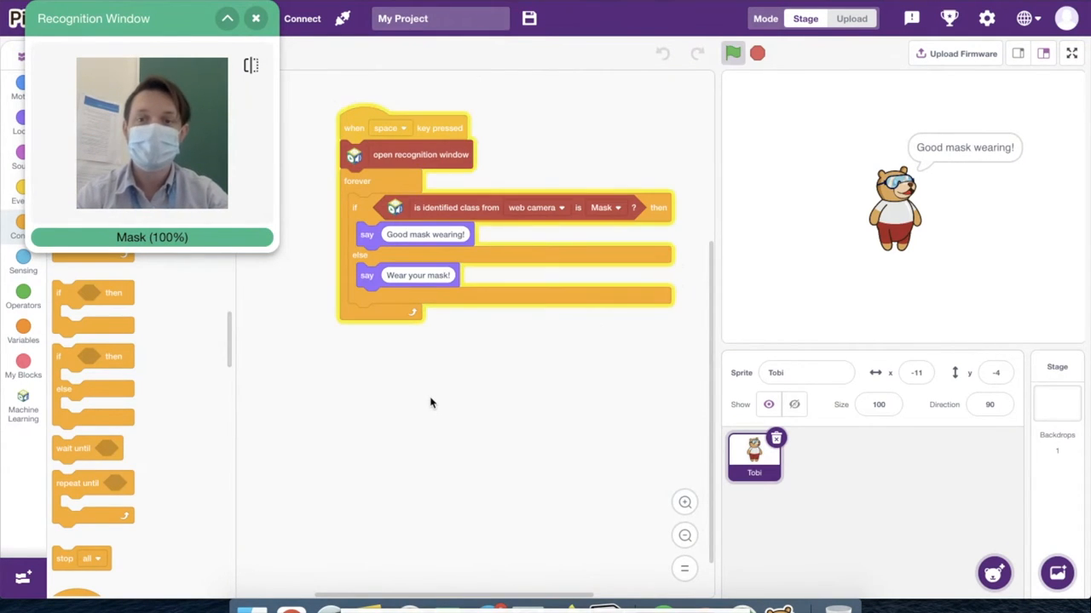
pyautogui.moveTo(528, 504)
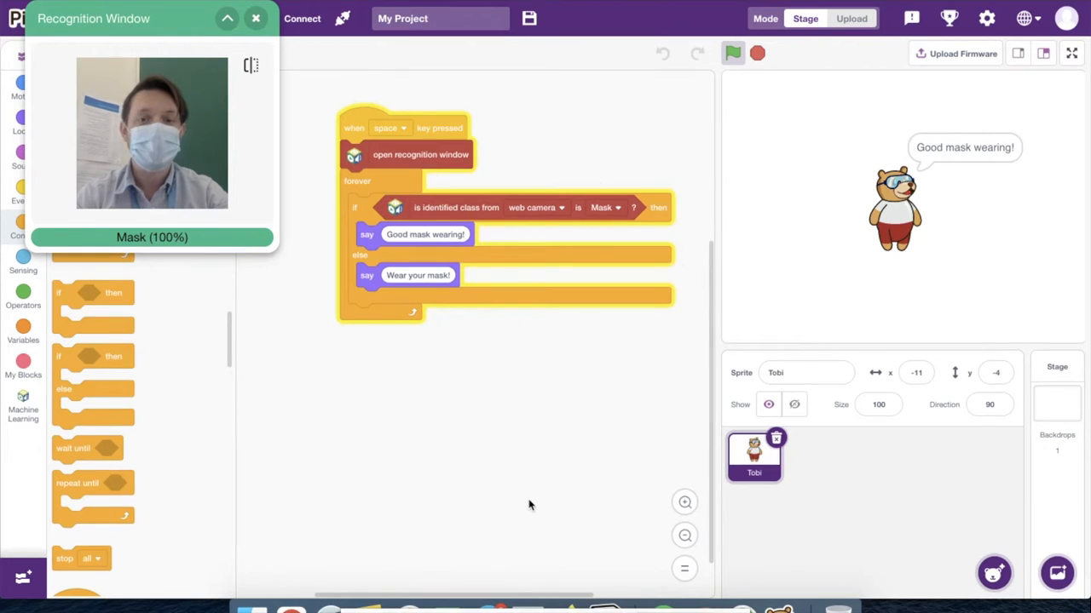